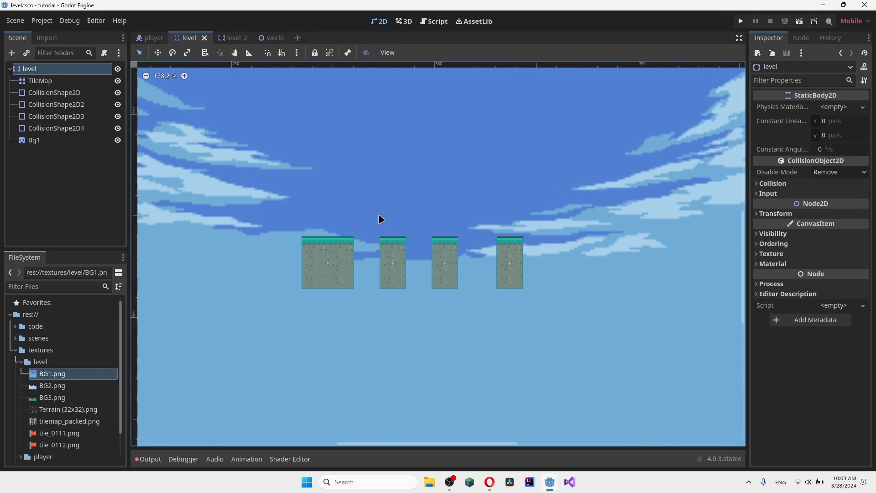
{"action": "mouse_move", "coordinate": [363, 216]}
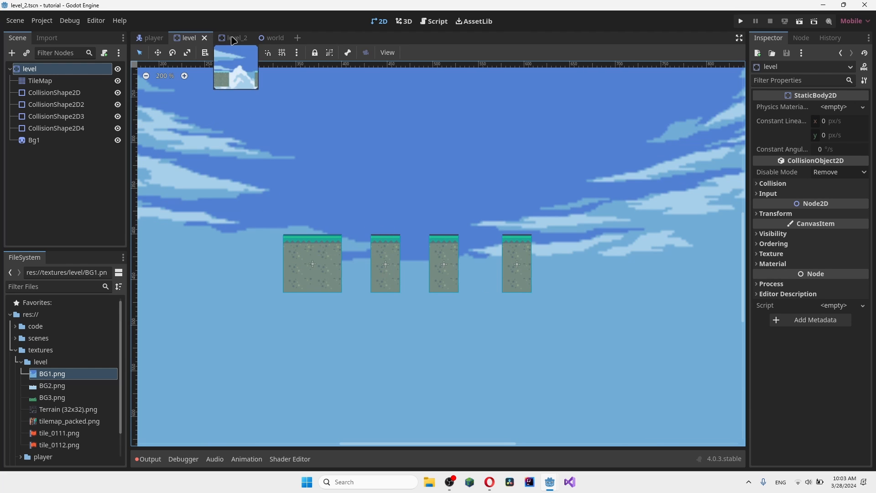
- Look at the level_2 scene's platforms and clouds, then return to the level scene
{"action": "left_click", "coordinate": [231, 37]}
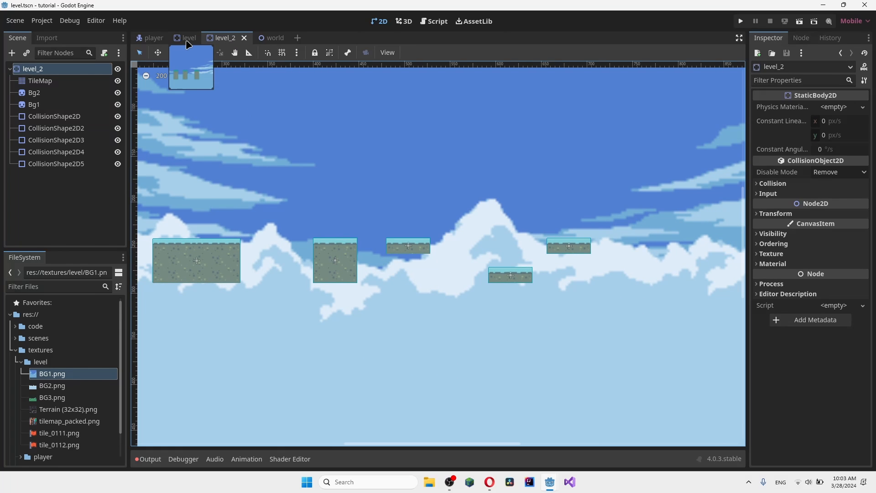
{"action": "left_click", "coordinate": [188, 37]}
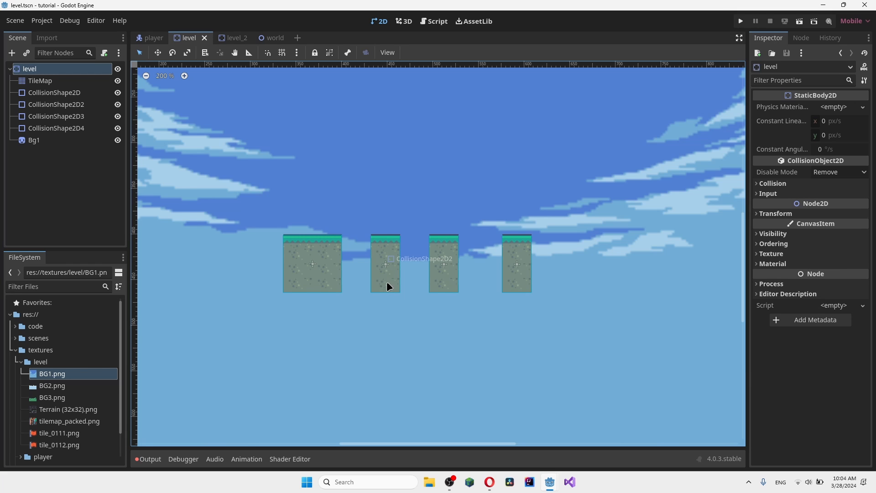
{"action": "mouse_move", "coordinate": [392, 322]}
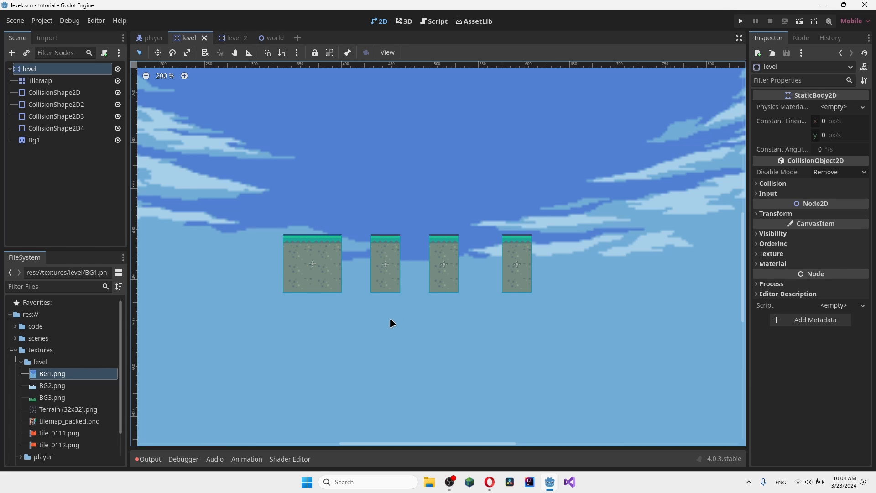
{"action": "mouse_move", "coordinate": [256, 217]}
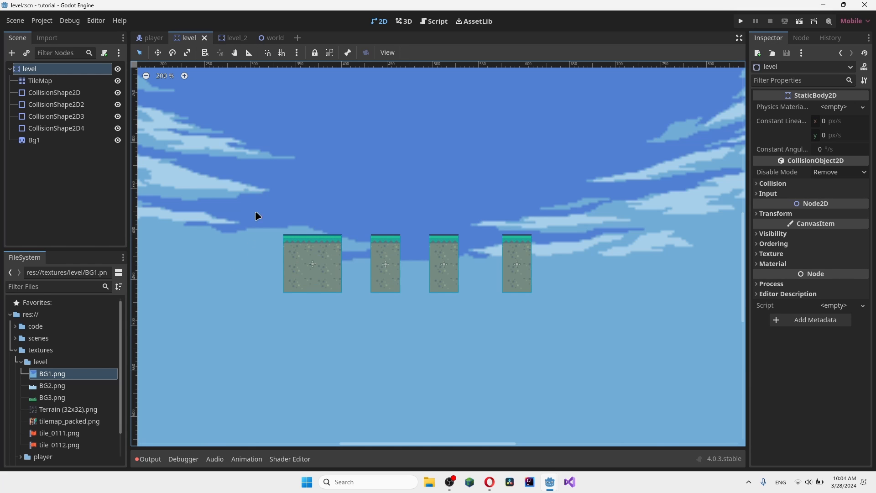
{"action": "mouse_move", "coordinate": [295, 77]}
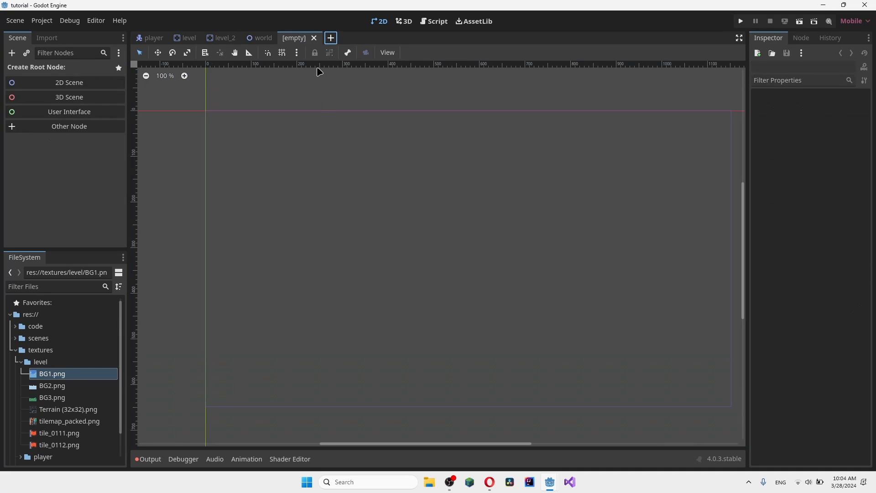
- Make a 2D scene with root node levels_init and save it as levels_init.tscn in scenes
{"action": "left_click", "coordinate": [69, 82]}
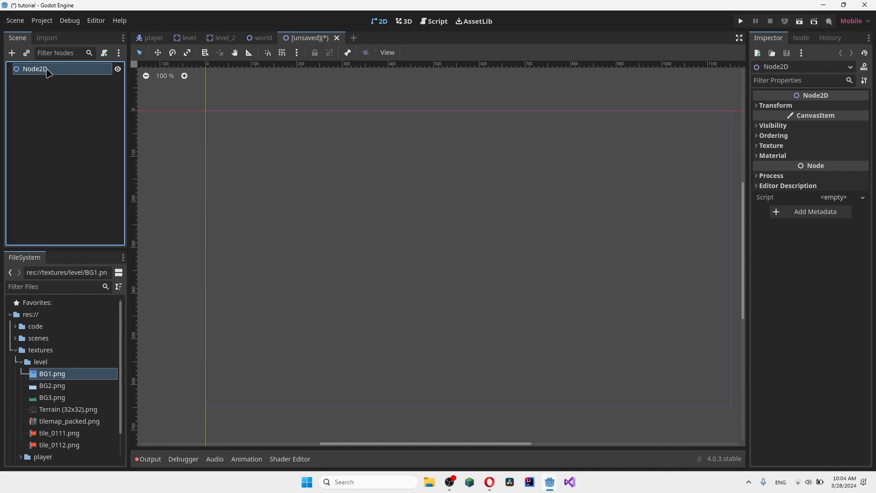
{"action": "double_click", "coordinate": [36, 68]}
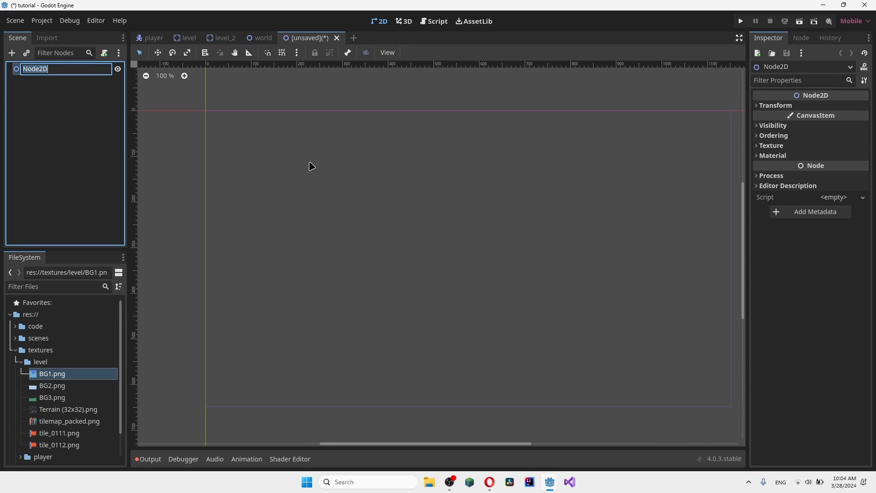
{"action": "type", "text": "levels_init"}
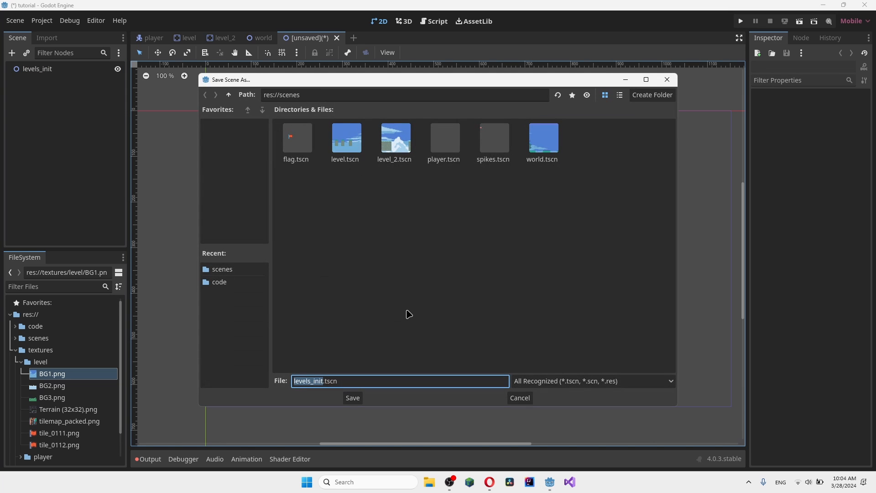
{"action": "left_click", "coordinate": [352, 398]}
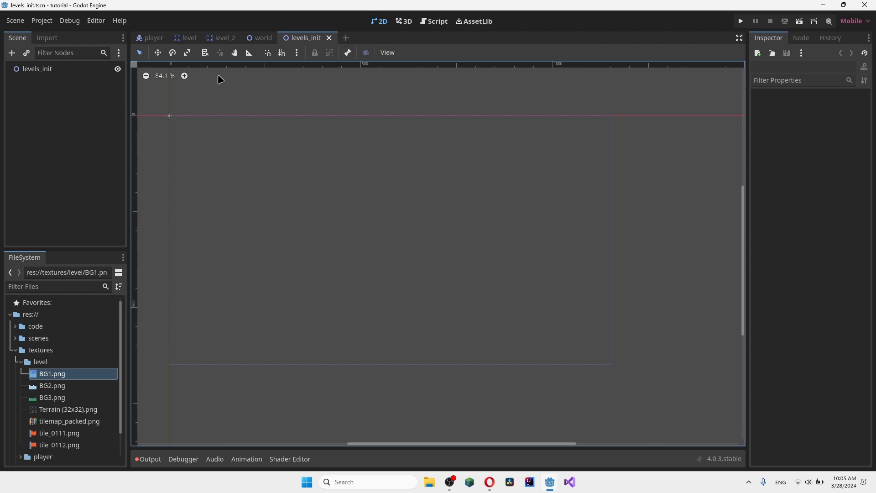
- Instance player.tscn under levels_init and place the player at the scene origin
{"action": "left_click", "coordinate": [189, 38]}
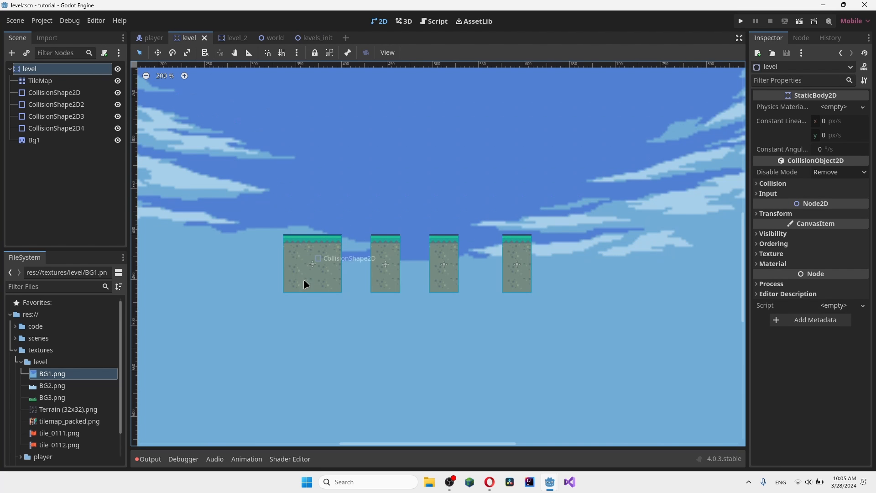
{"action": "left_click", "coordinate": [223, 37]}
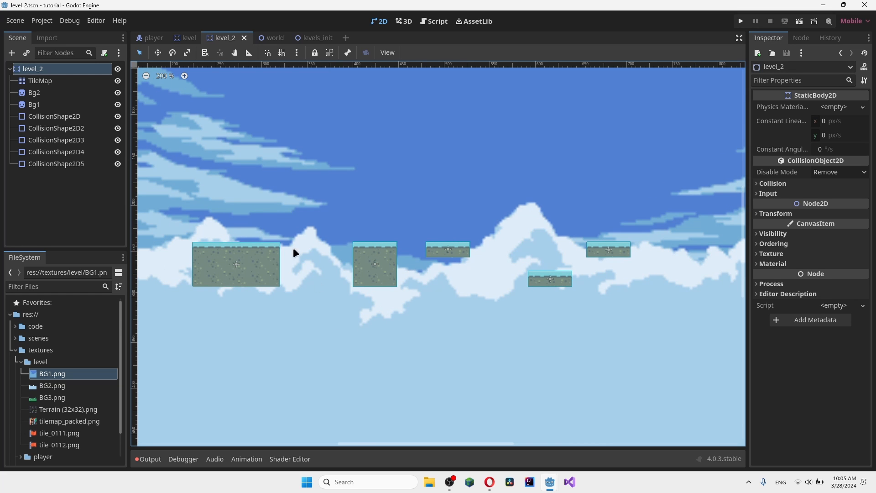
{"action": "left_click", "coordinate": [310, 37]}
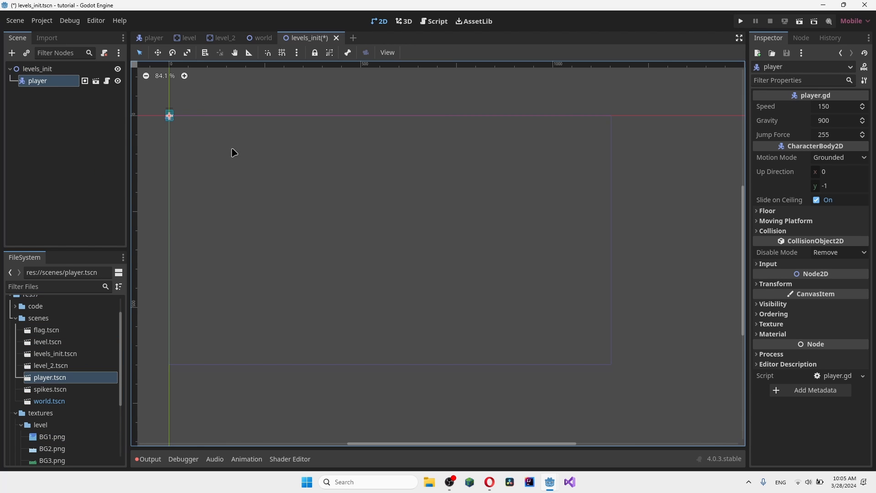
{"action": "left_click_drag", "start_coordinate": [170, 116], "coordinate": [203, 146]}
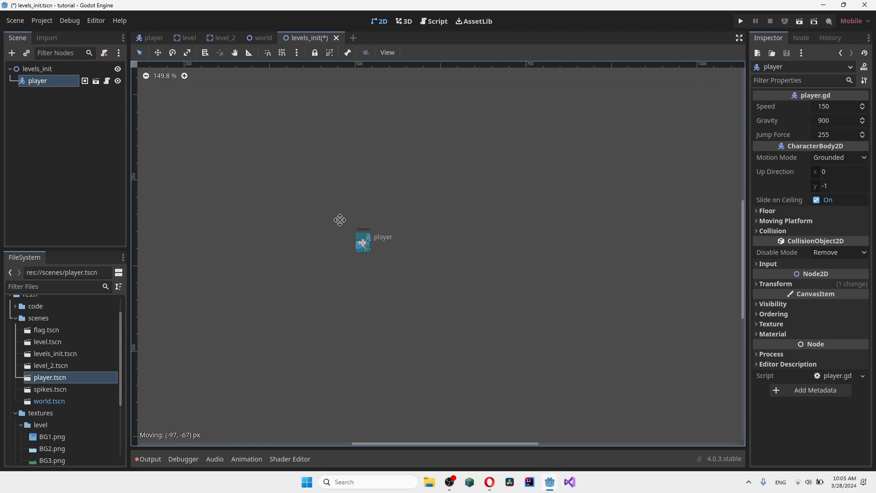
{"action": "scroll", "scroll_direction": "down", "scroll_amount": 3}
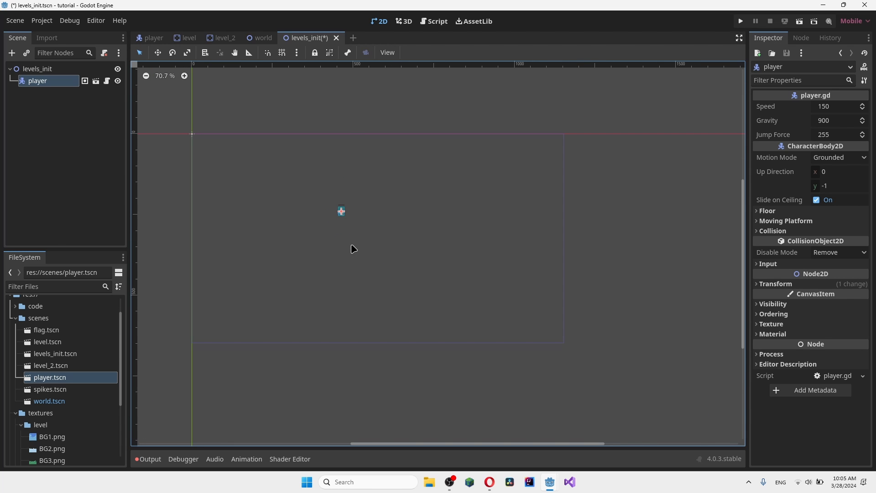
{"action": "left_click_drag", "start_coordinate": [340, 211], "coordinate": [191, 134]}
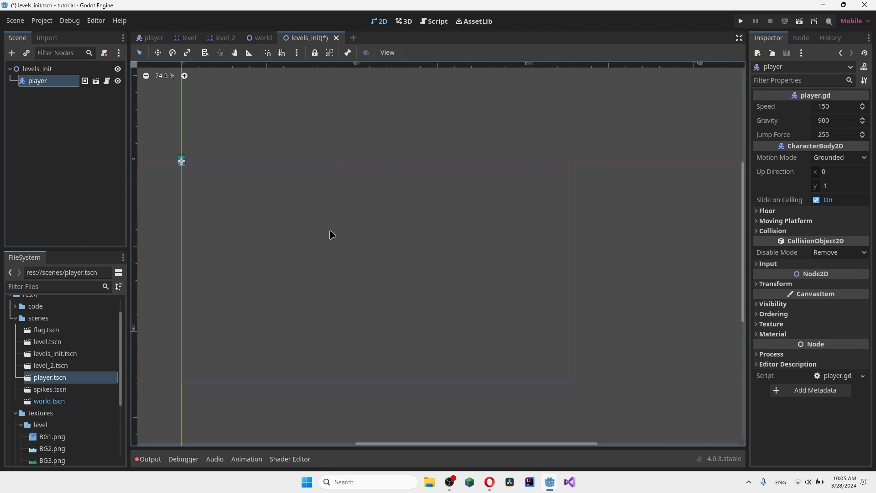
{"action": "mouse_move", "coordinate": [347, 177]}
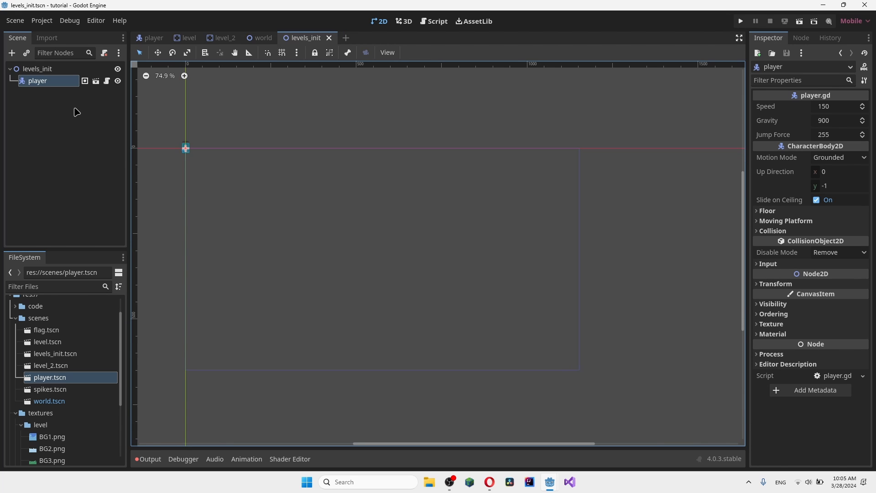
{"action": "mouse_move", "coordinate": [398, 173]}
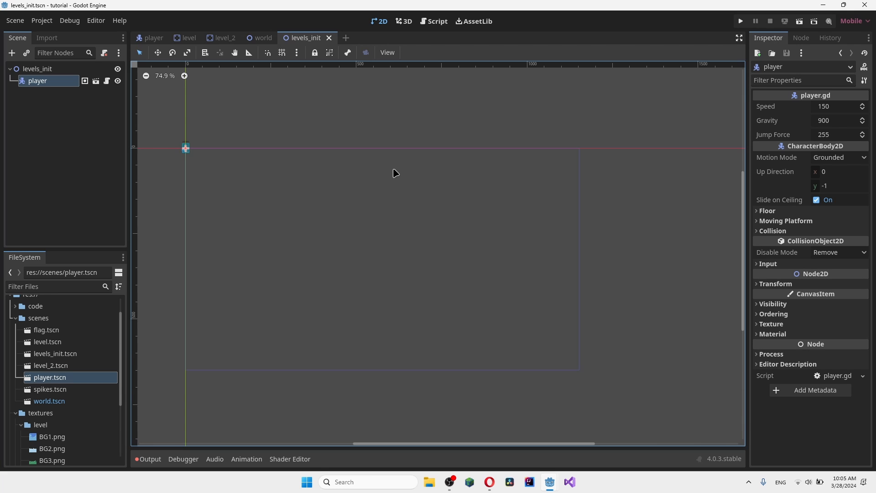
{"action": "mouse_move", "coordinate": [88, 97]}
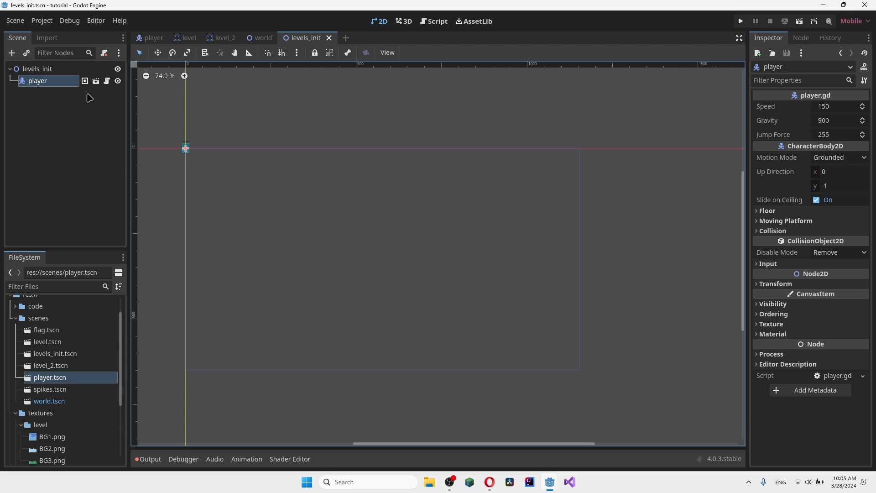
{"action": "mouse_move", "coordinate": [198, 89]}
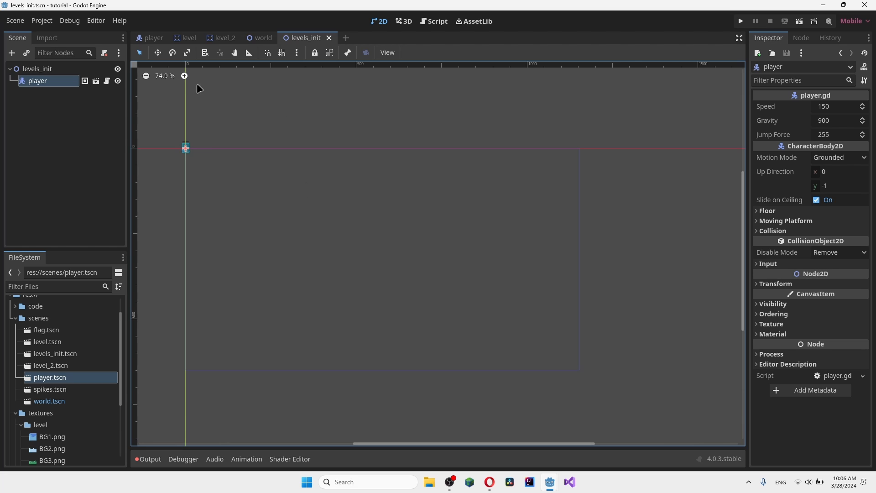
- Save the player scene as level_1_world.tscn inside a new scenes/levels folder
{"action": "left_click", "coordinate": [262, 37]}
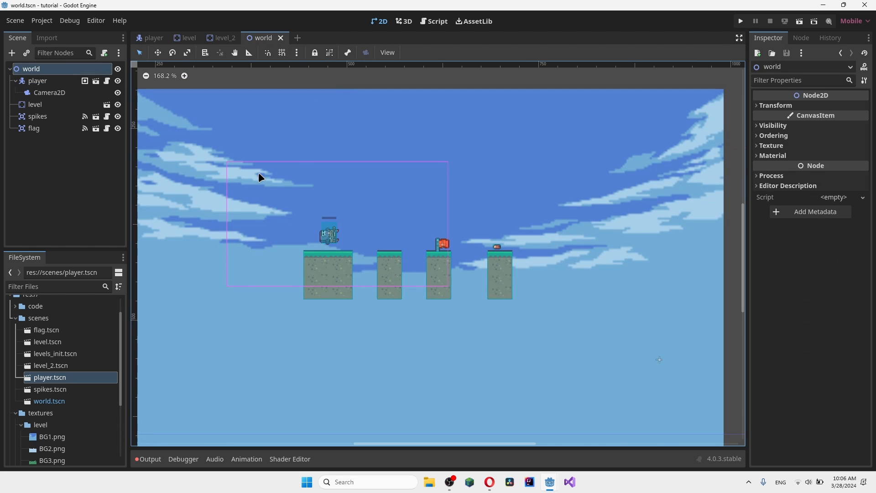
{"action": "mouse_move", "coordinate": [259, 133]}
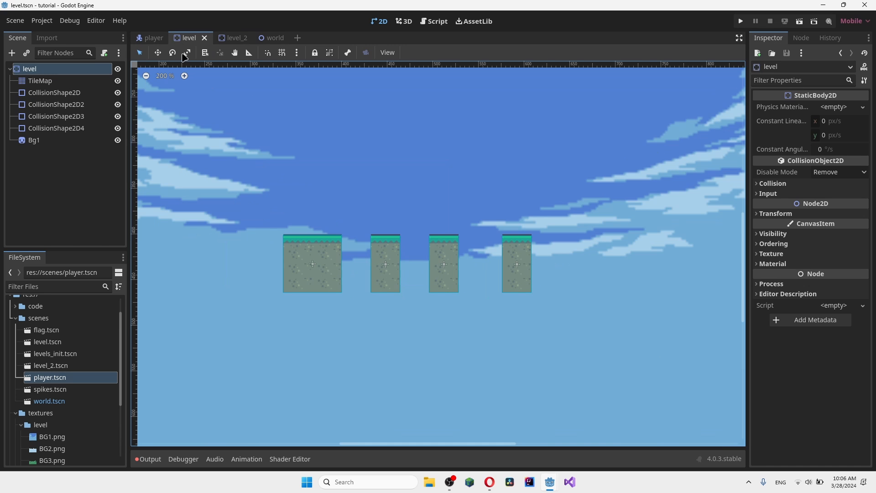
{"action": "mouse_move", "coordinate": [58, 364]}
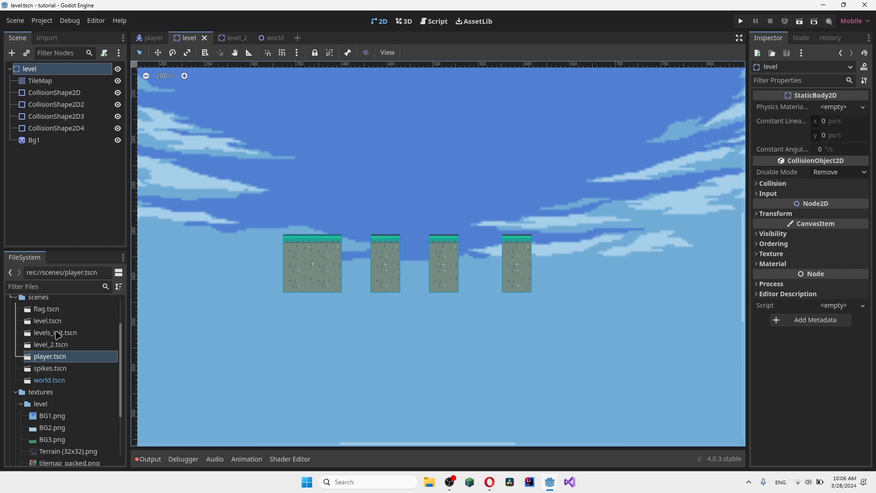
{"action": "right_click", "coordinate": [54, 332]}
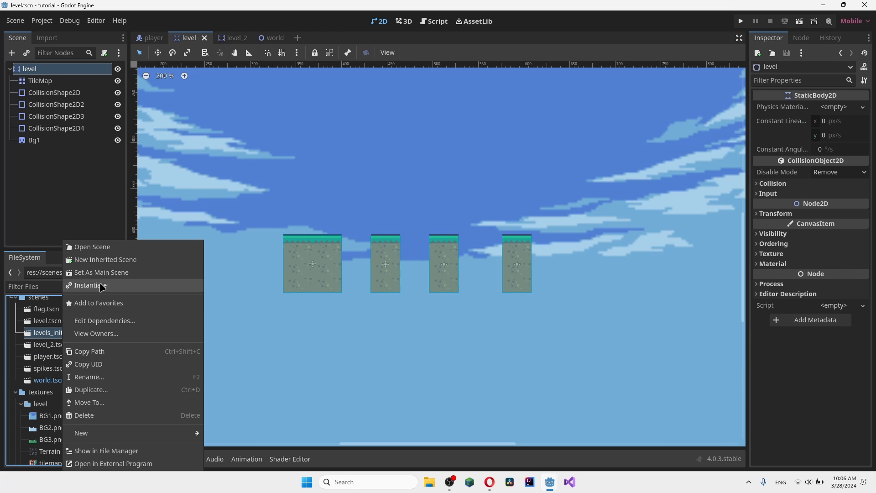
{"action": "mouse_move", "coordinate": [107, 262]}
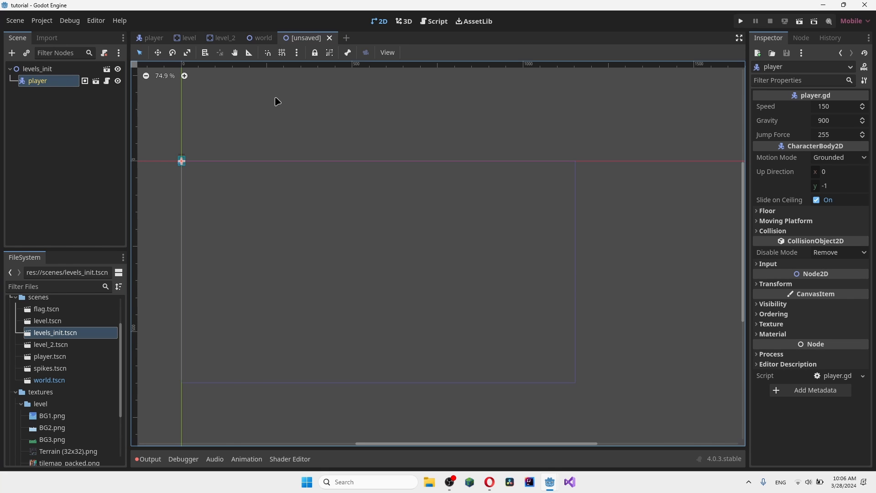
{"action": "mouse_move", "coordinate": [51, 71]}
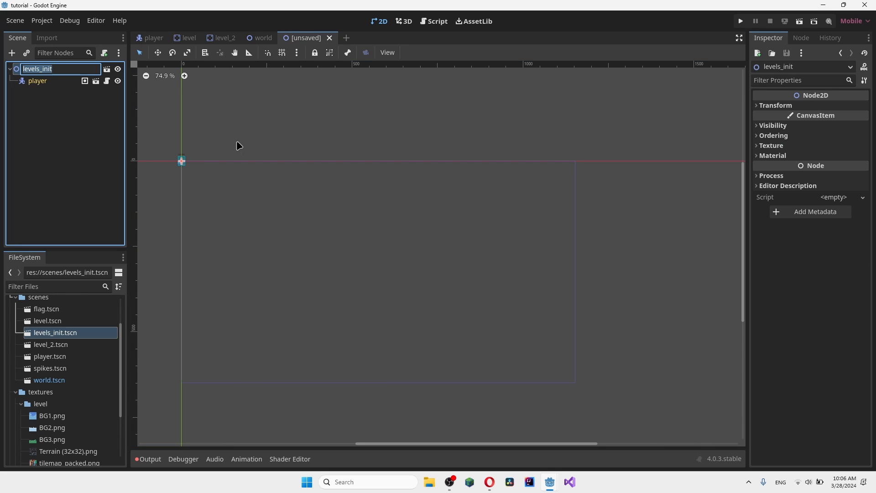
{"action": "type", "text": "level"}
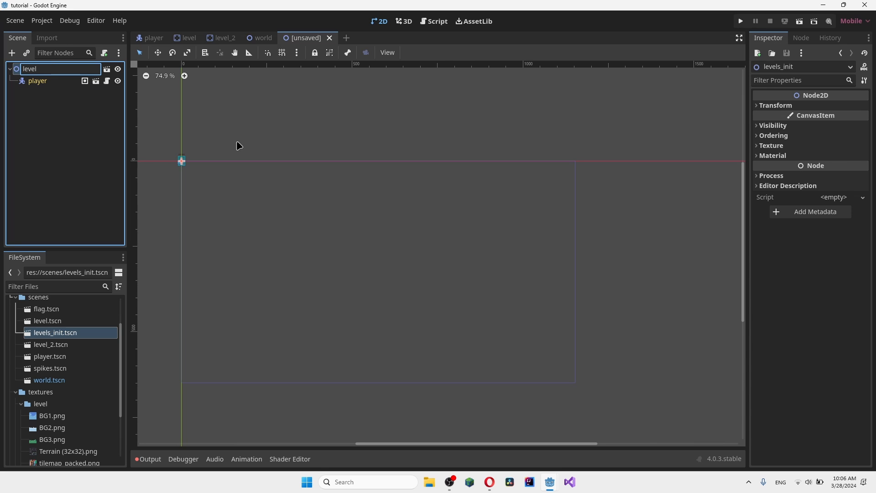
{"action": "type", "text": "level_1_world"}
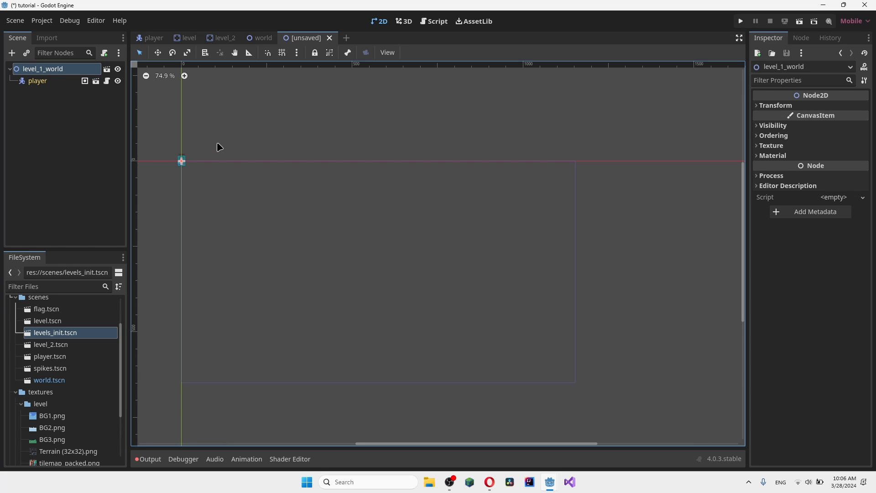
{"action": "right_click", "coordinate": [374, 255]}
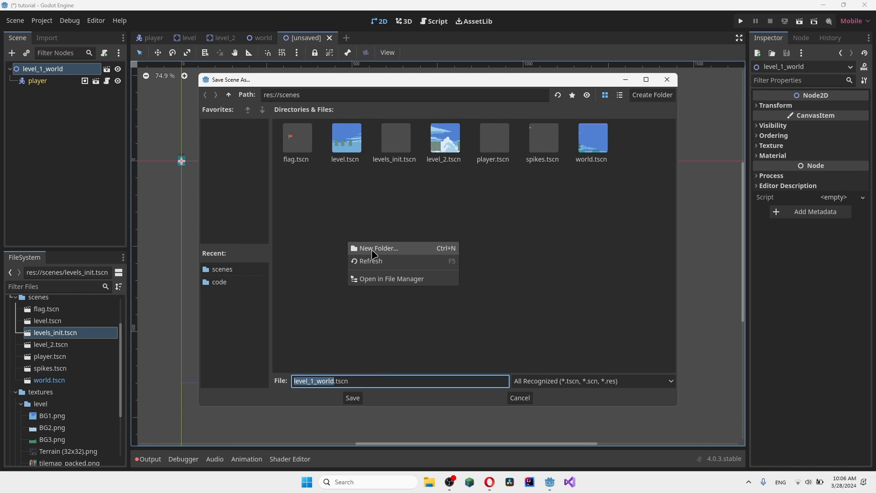
{"action": "left_click", "coordinate": [378, 247]}
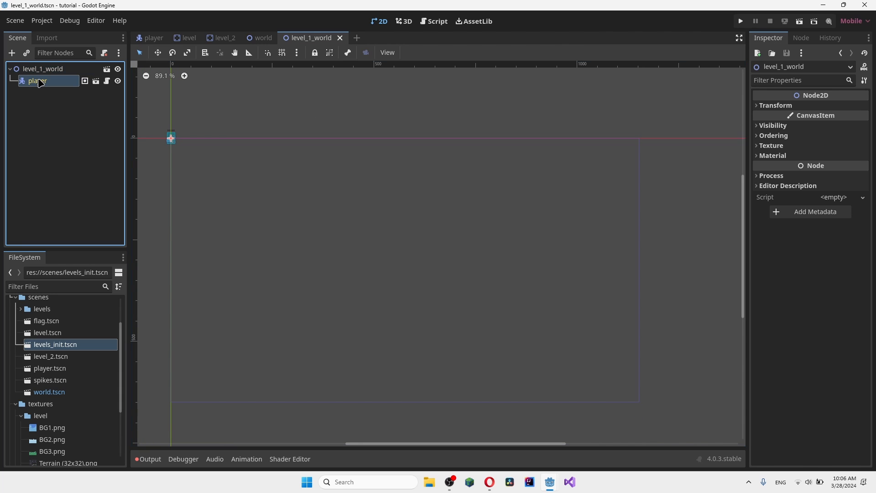
- Copy the level, spikes and flag nodes from world and paste them into level_1_world
{"action": "left_click", "coordinate": [36, 80]}
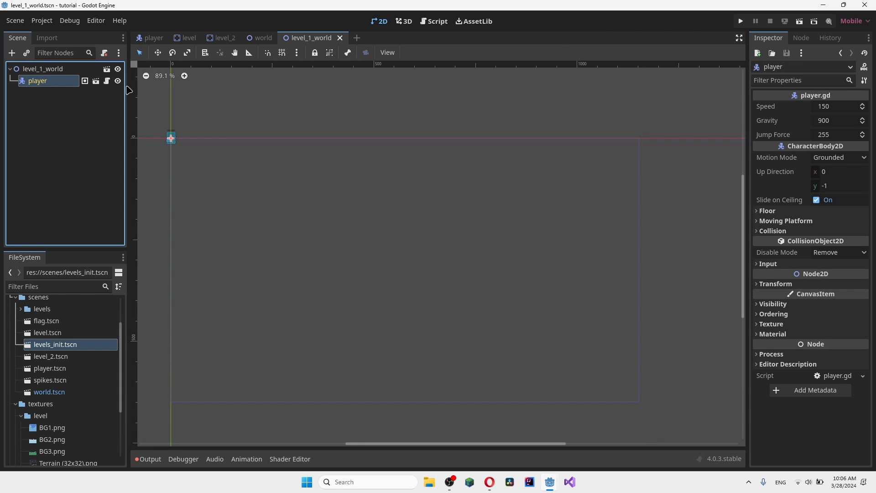
{"action": "mouse_move", "coordinate": [53, 357]}
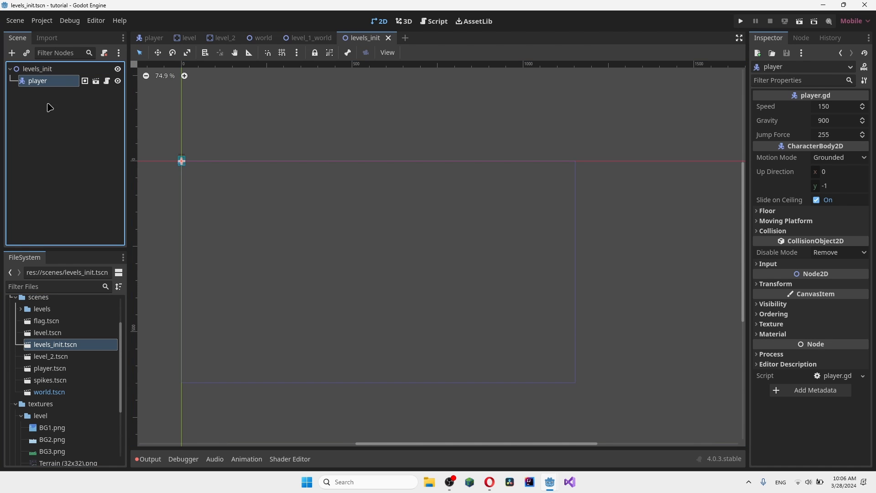
{"action": "left_click", "coordinate": [37, 69]}
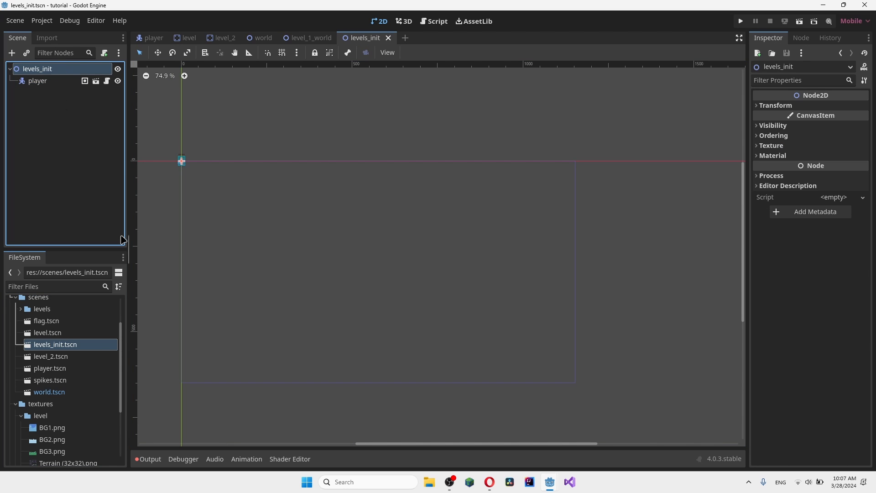
{"action": "left_click", "coordinate": [310, 37]}
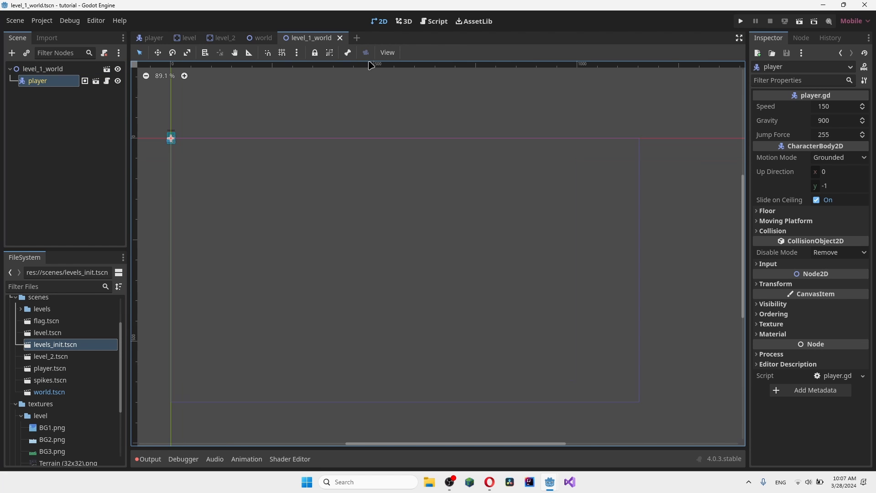
{"action": "mouse_move", "coordinate": [114, 183]}
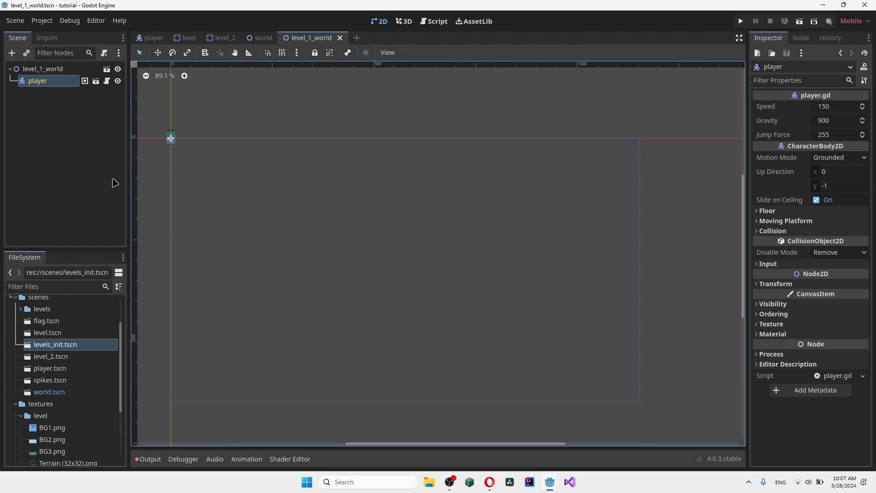
{"action": "left_click", "coordinate": [42, 68]}
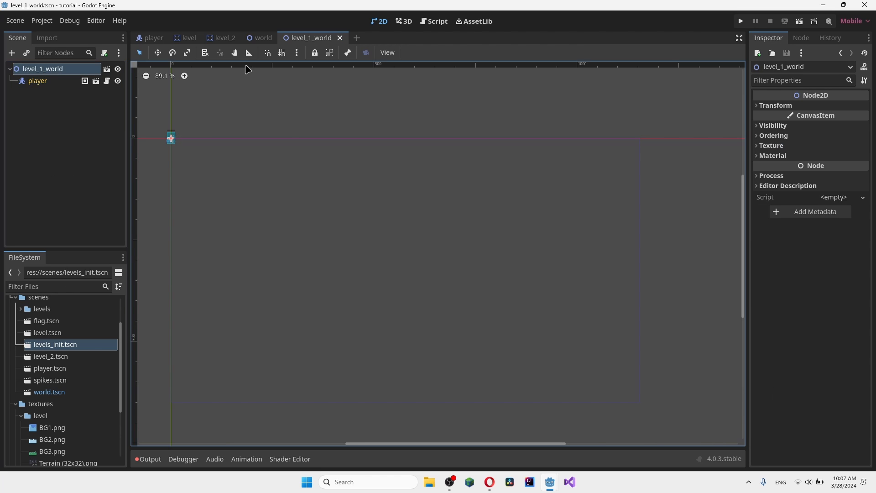
{"action": "left_click", "coordinate": [262, 37]}
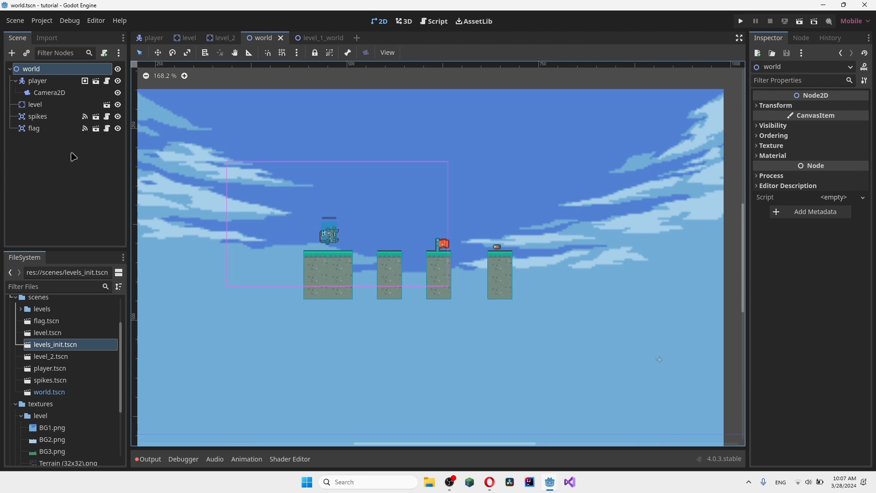
{"action": "left_click", "coordinate": [35, 104]}
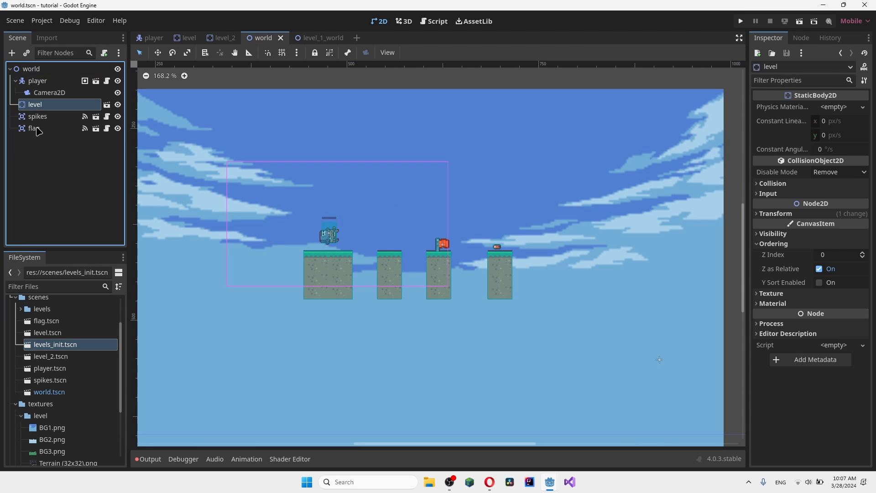
{"action": "left_click", "coordinate": [33, 128]}
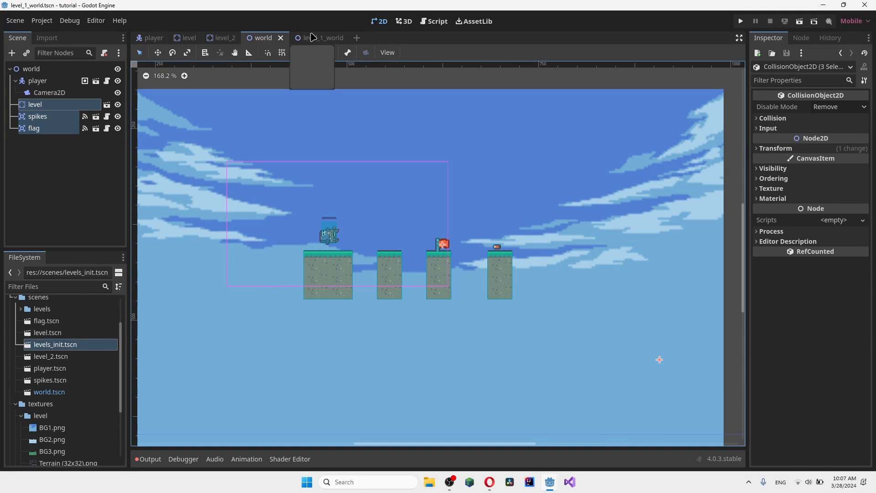
{"action": "left_click", "coordinate": [316, 38]}
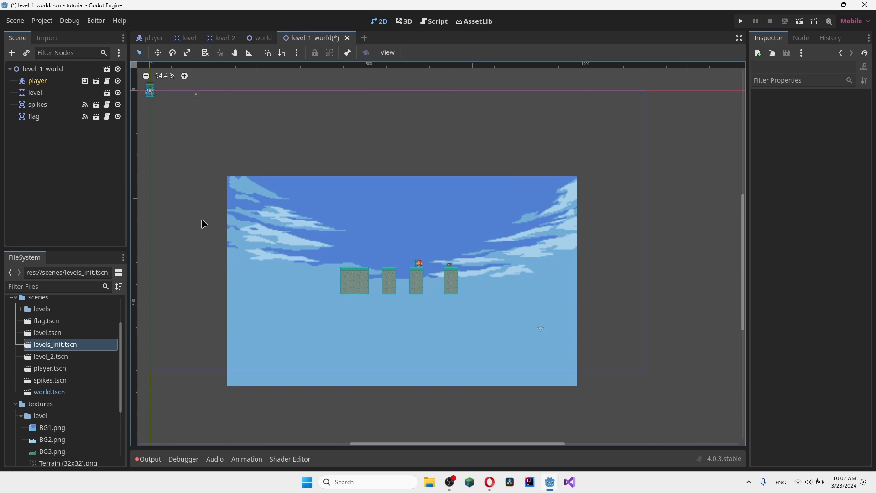
- Check the pasted nodes, test-run level_1_world once and close the game window
{"action": "left_click", "coordinate": [35, 92]}
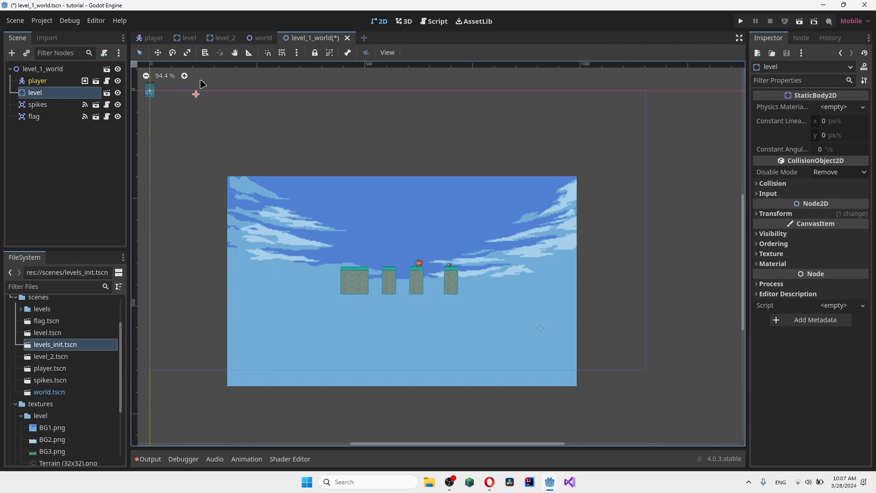
{"action": "mouse_move", "coordinate": [386, 302]}
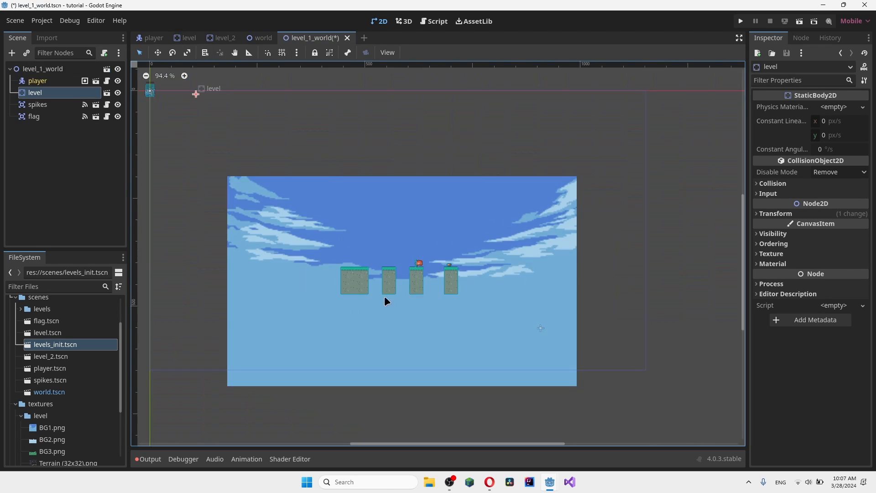
{"action": "left_click", "coordinate": [34, 116]}
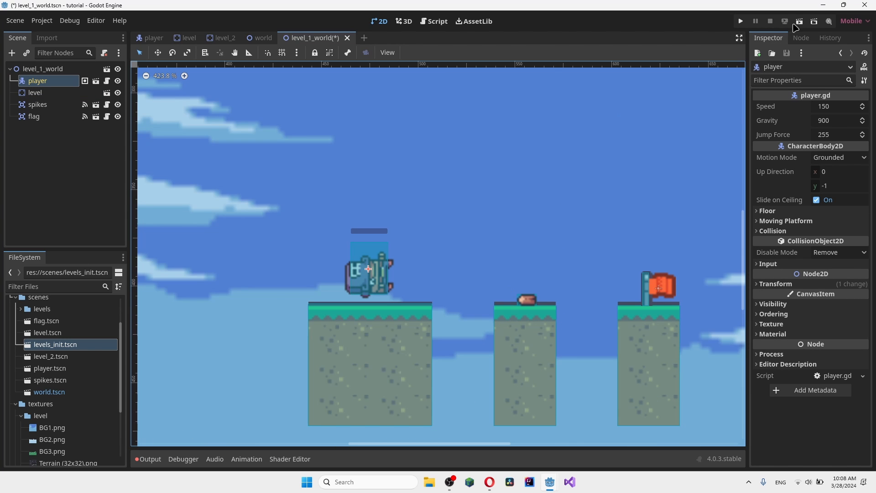
{"action": "left_click", "coordinate": [739, 21]}
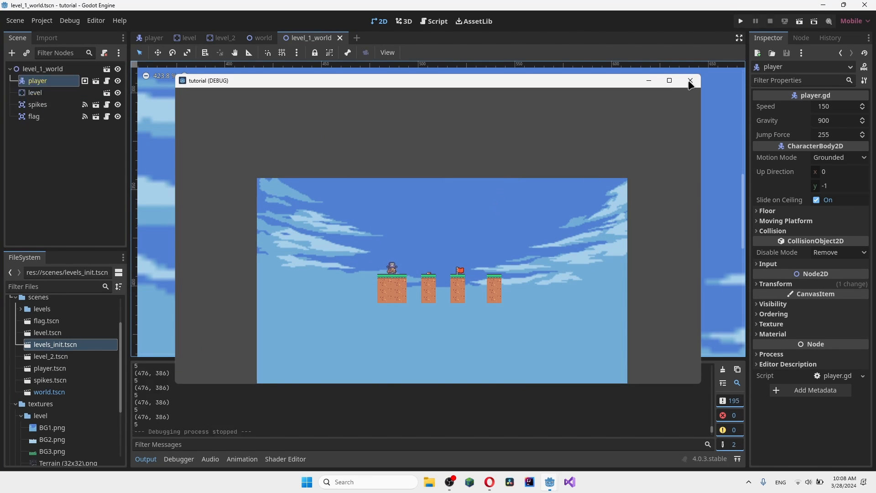
{"action": "left_click", "coordinate": [690, 80]}
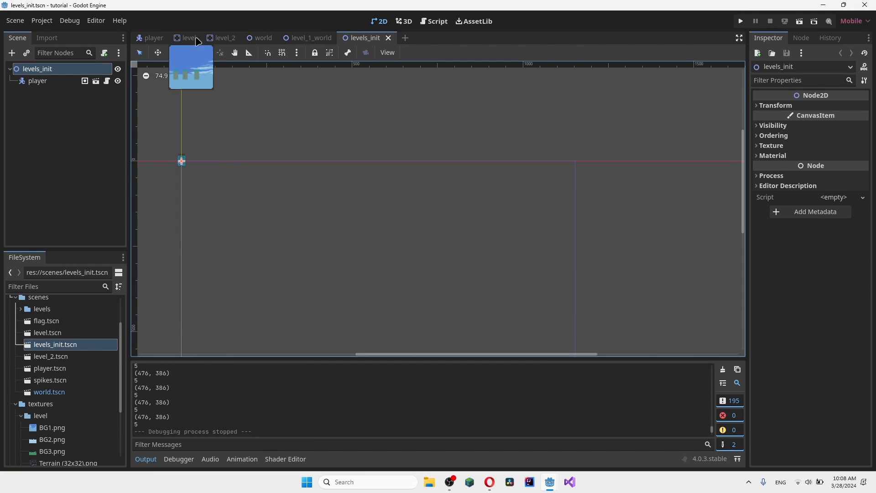
- Paste the world player's Camera2D under the player in level_1_world and check its settings
{"action": "left_click", "coordinate": [190, 37]}
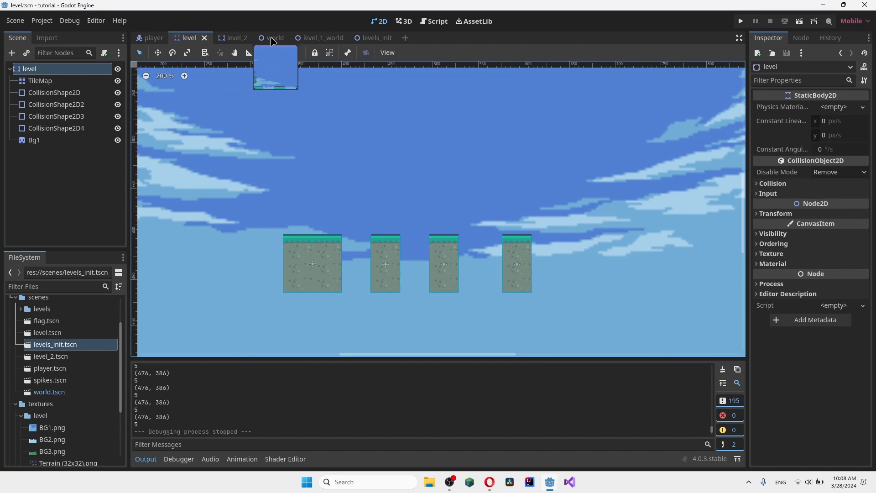
{"action": "left_click", "coordinate": [264, 37]}
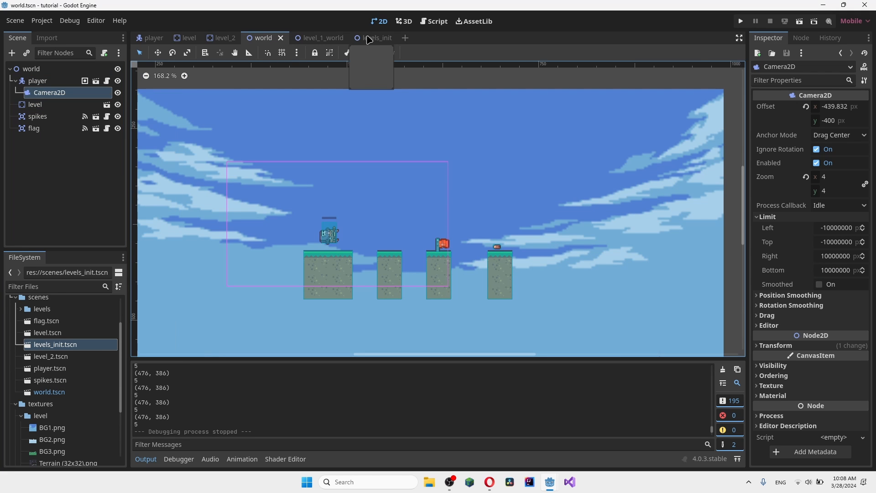
{"action": "right_click", "coordinate": [37, 80]}
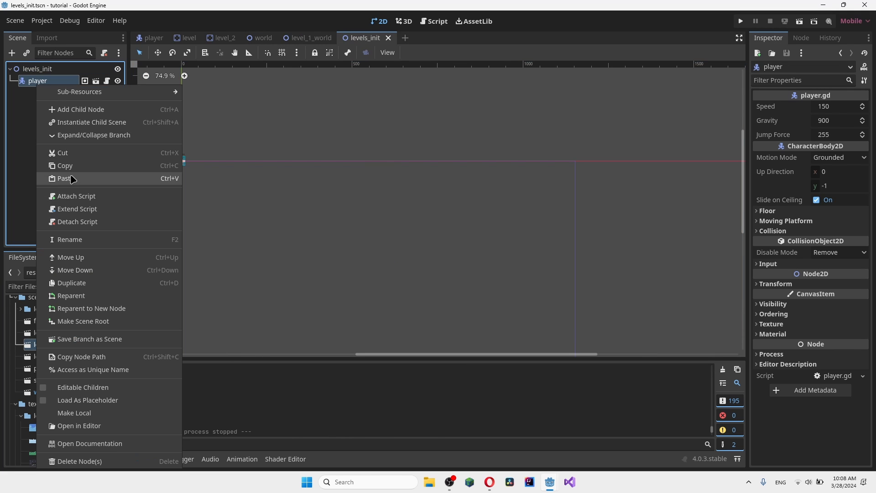
{"action": "left_click", "coordinate": [65, 177]}
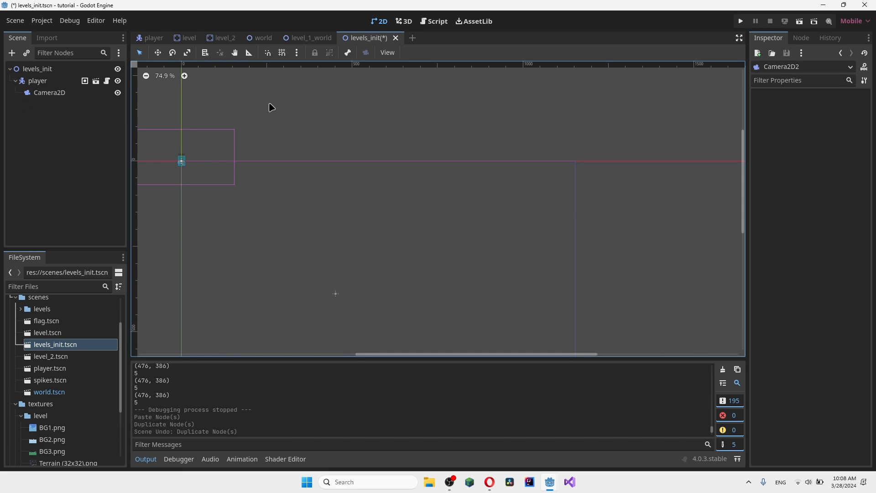
{"action": "left_click", "coordinate": [311, 37]}
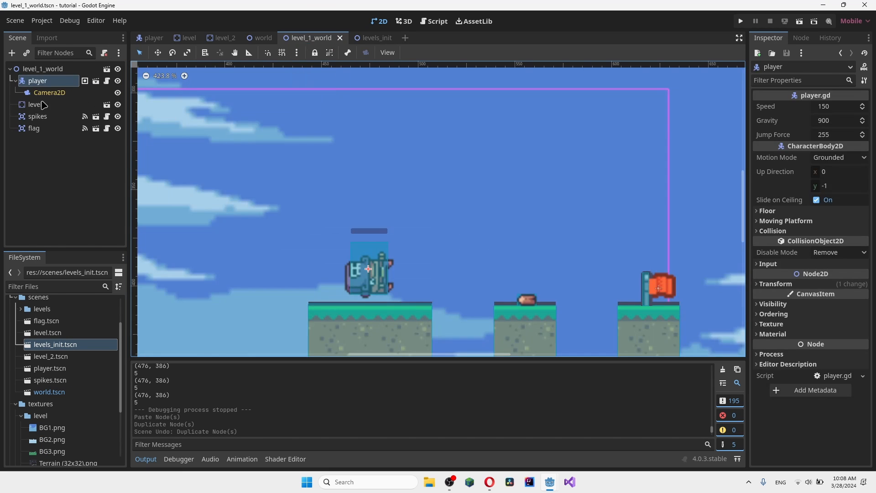
{"action": "left_click", "coordinate": [49, 92]}
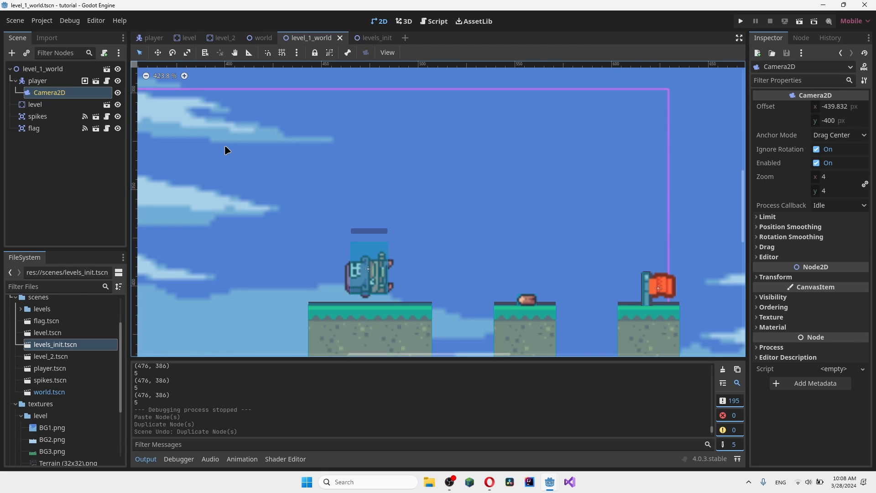
{"action": "left_click", "coordinate": [739, 21]}
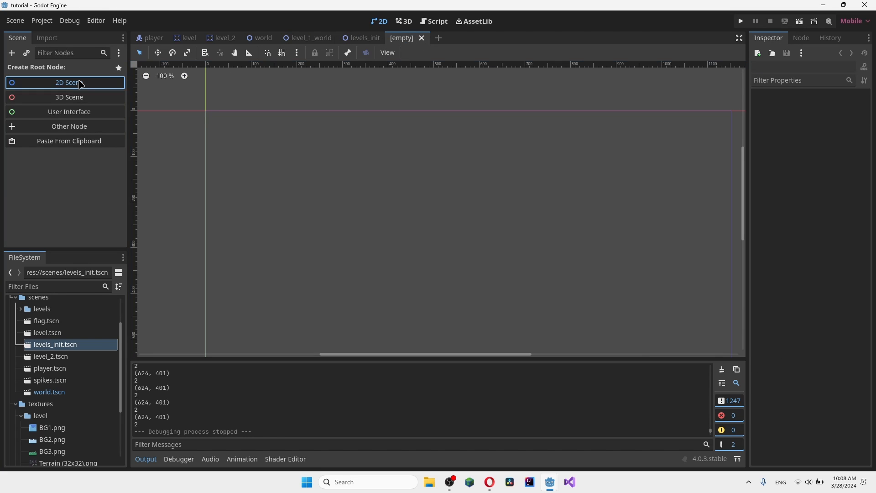
- Create level_2_world with player, flag, level_2 and spikes placed on its platforms
{"action": "left_click", "coordinate": [68, 82]}
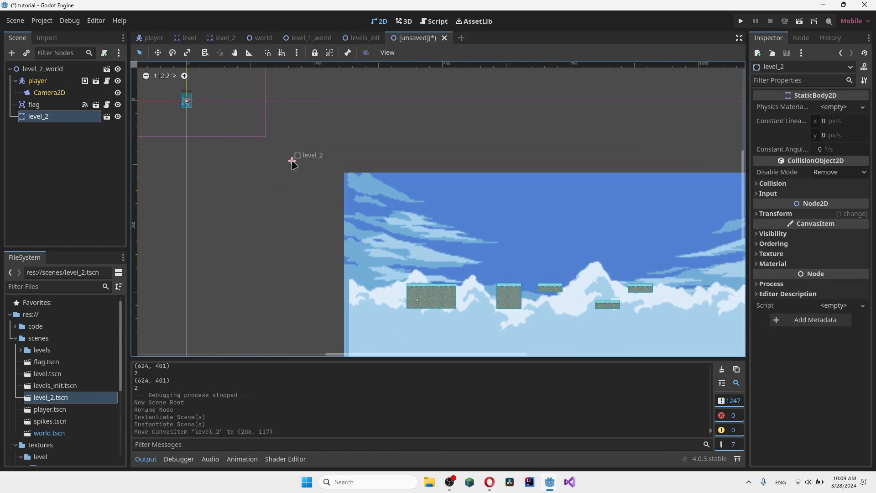
{"action": "left_click", "coordinate": [37, 80]}
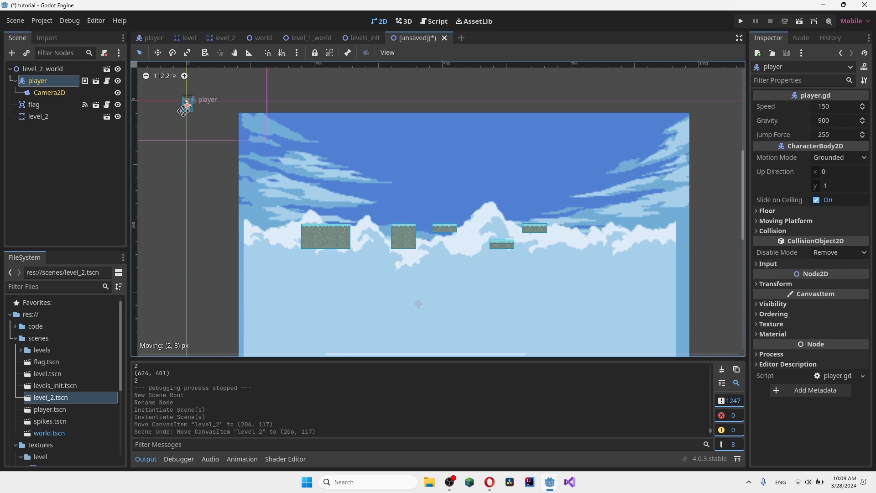
{"action": "left_click_drag", "start_coordinate": [184, 106], "coordinate": [321, 216]}
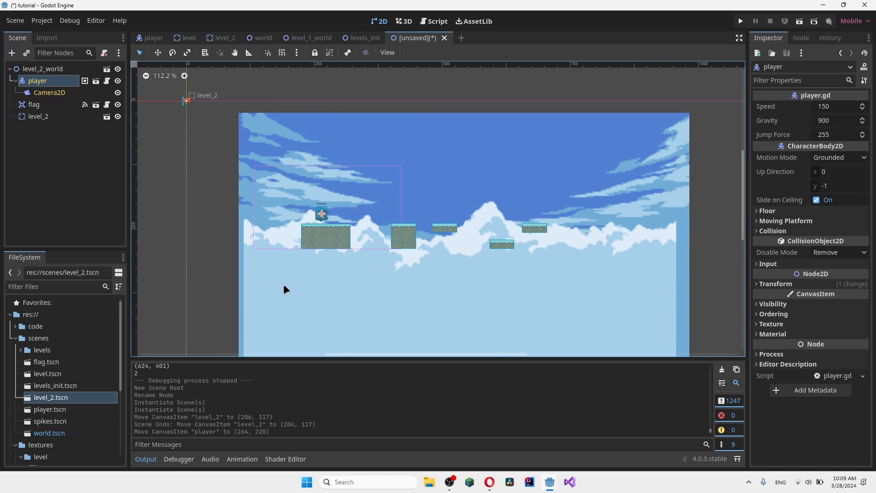
{"action": "scroll", "scroll_direction": "down", "scroll_amount": 3}
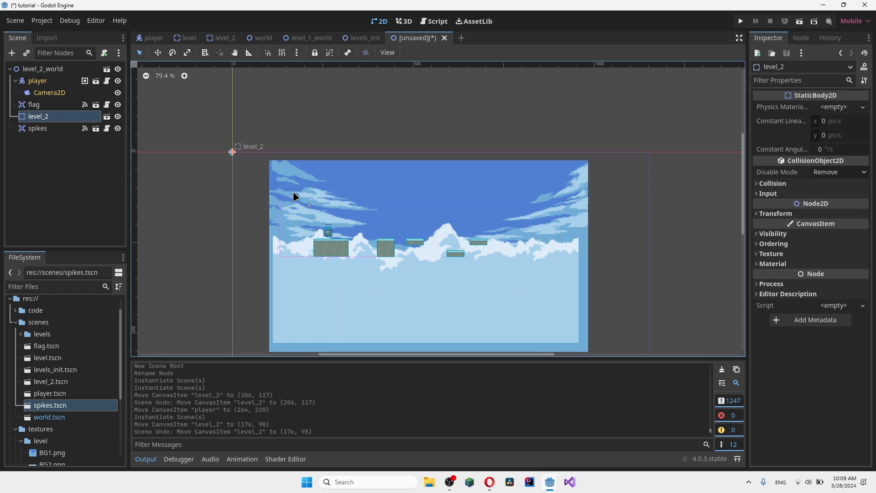
{"action": "left_click", "coordinate": [36, 128]}
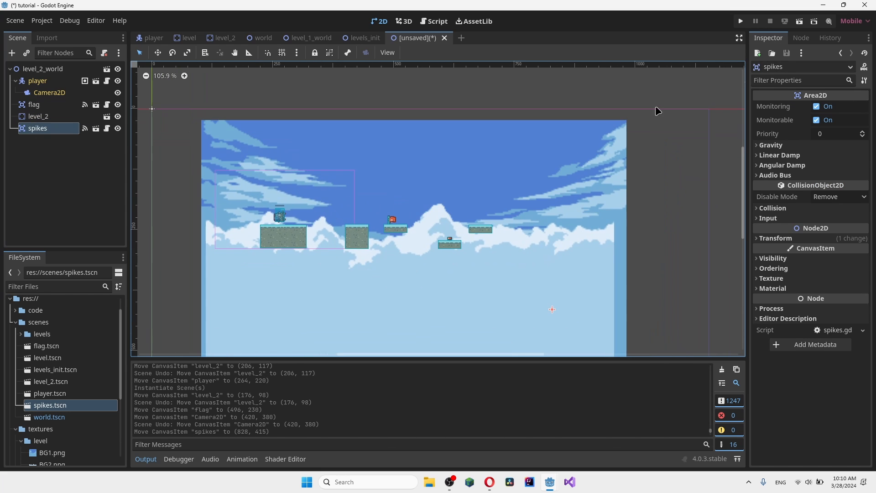
- Save the scene as level_2_world.tscn in res://scenes/levels before running it
{"action": "left_click", "coordinate": [738, 21]}
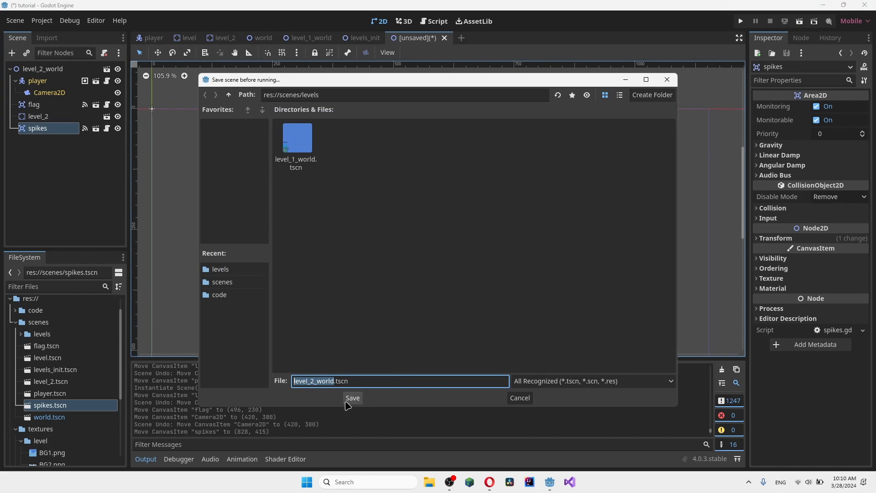
{"action": "left_click", "coordinate": [352, 398]}
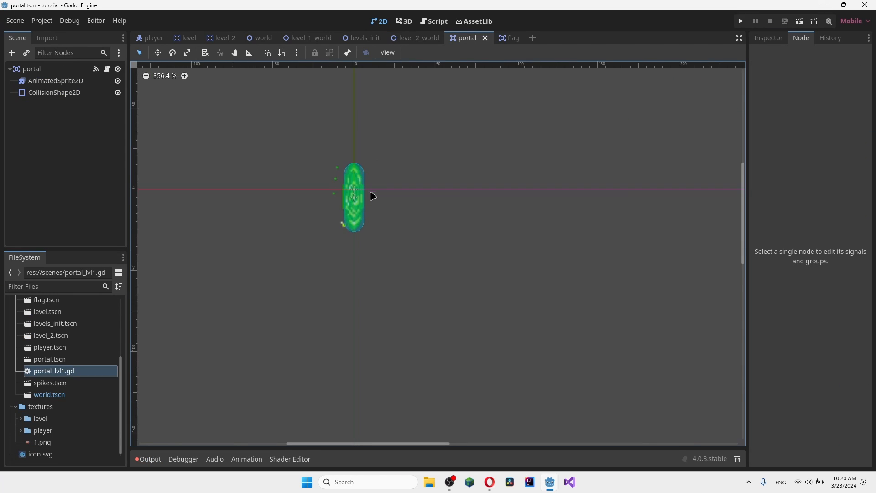
{"action": "left_click", "coordinate": [32, 69]}
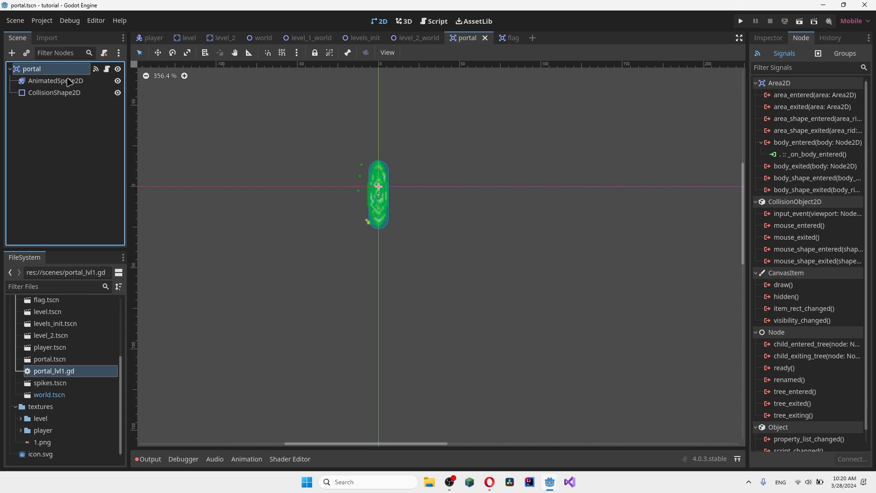
{"action": "mouse_move", "coordinate": [539, 158]}
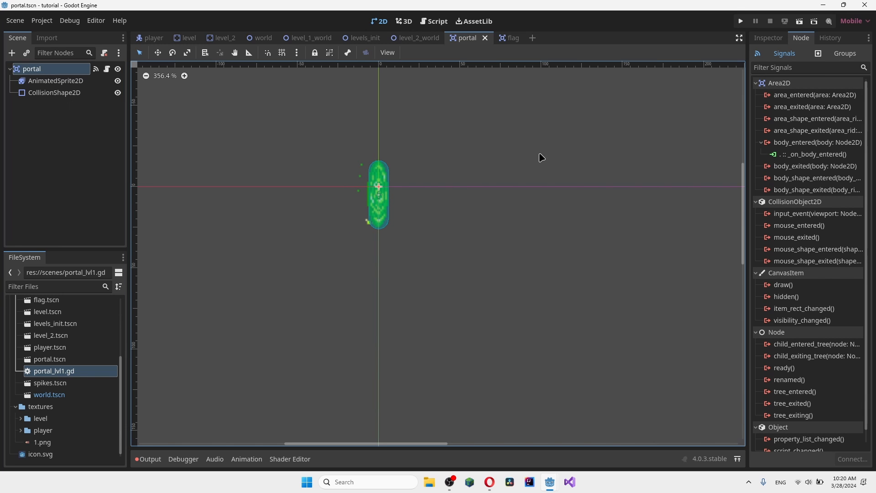
{"action": "left_click", "coordinate": [501, 38]}
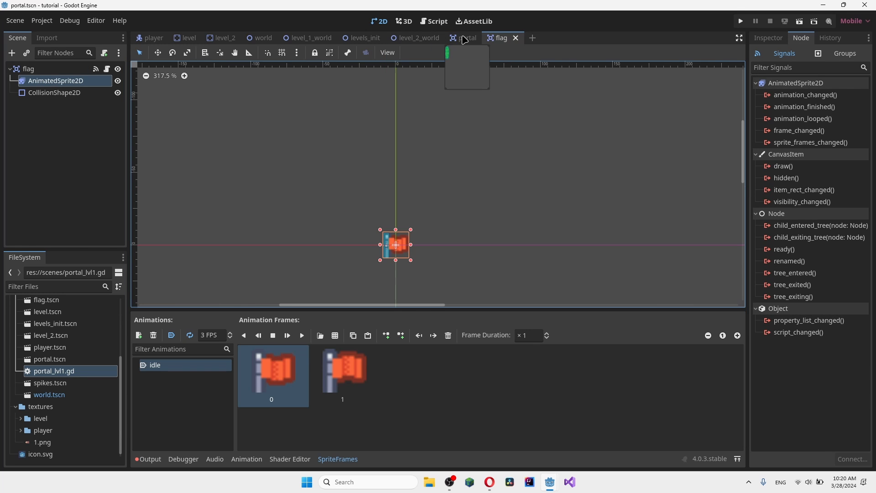
{"action": "left_click", "coordinate": [469, 38]}
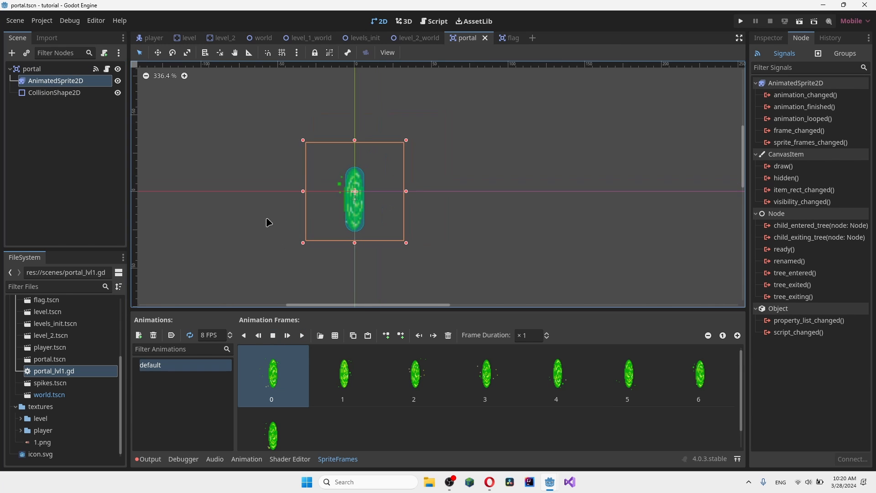
{"action": "left_click", "coordinate": [54, 92]}
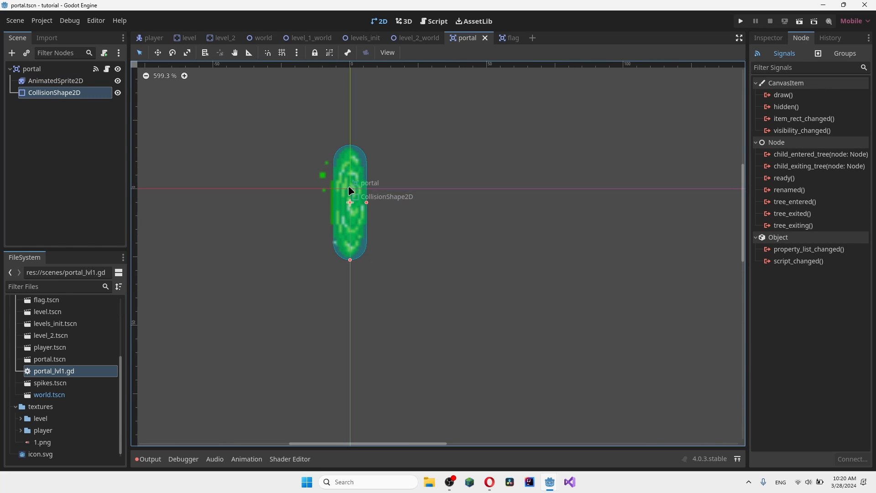
{"action": "left_click", "coordinate": [768, 37]}
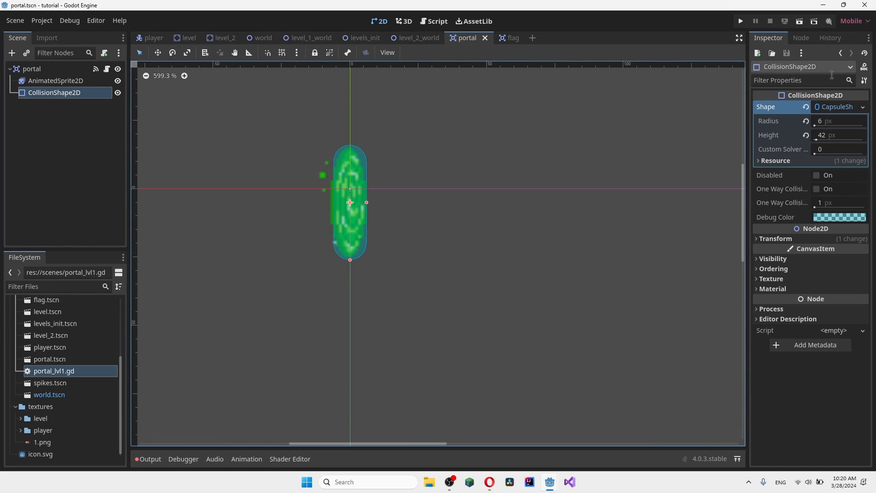
{"action": "mouse_move", "coordinate": [628, 82]}
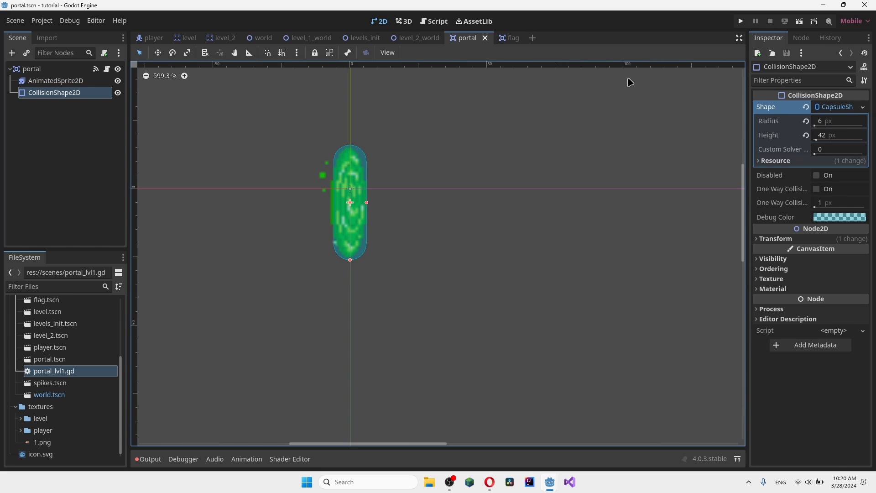
- In portal_lvl1.gd, select the placeholder pass in _on_body_entered for replacement
{"action": "left_click", "coordinate": [436, 21]}
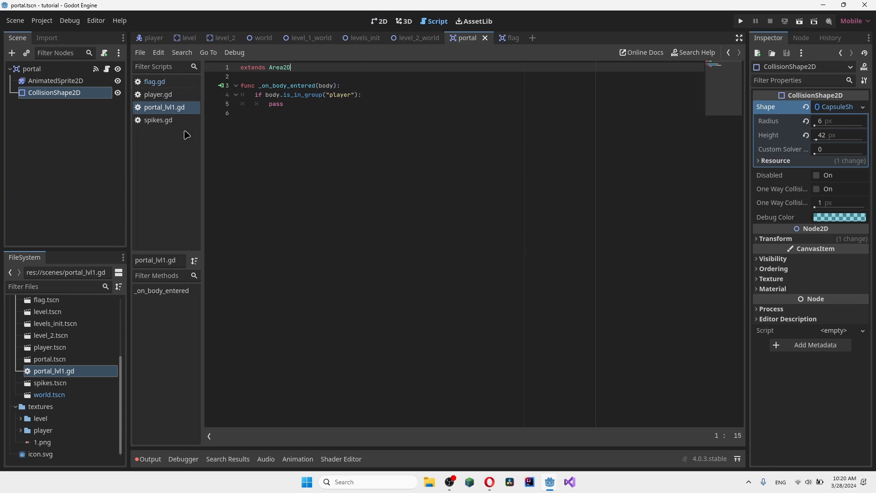
{"action": "mouse_move", "coordinate": [175, 95]}
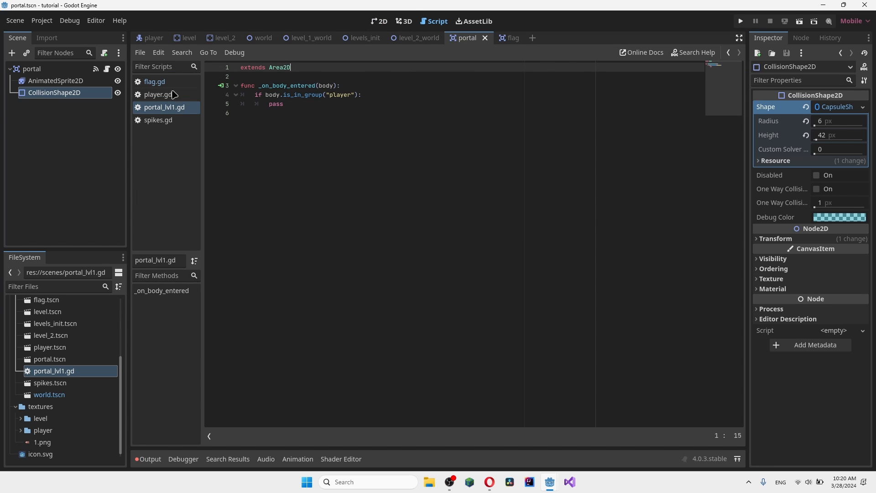
{"action": "mouse_move", "coordinate": [521, 115]}
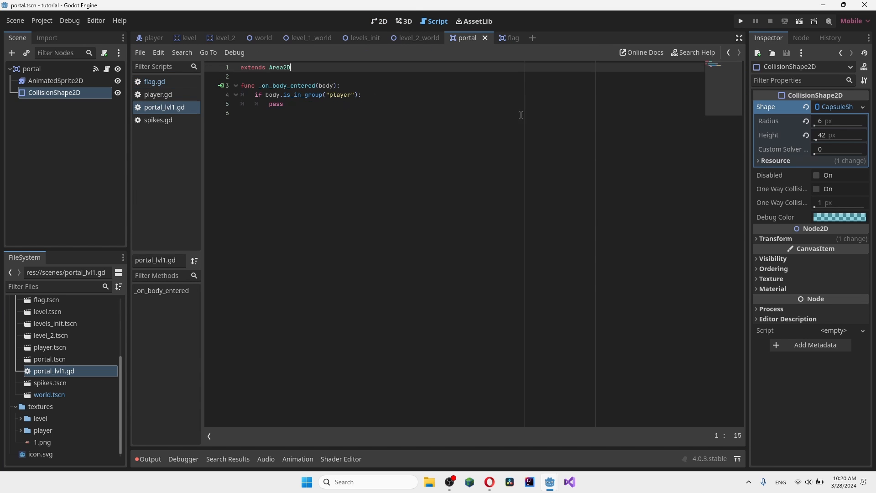
{"action": "left_click", "coordinate": [800, 38]}
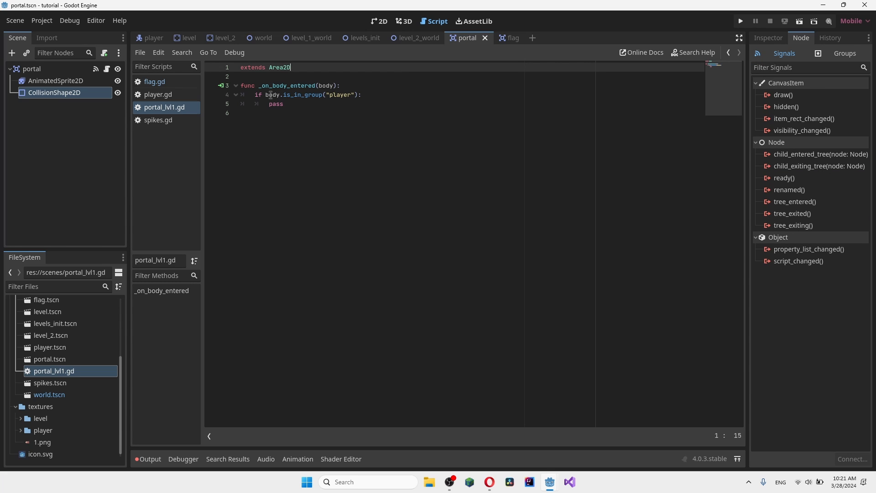
{"action": "left_click", "coordinate": [31, 68]}
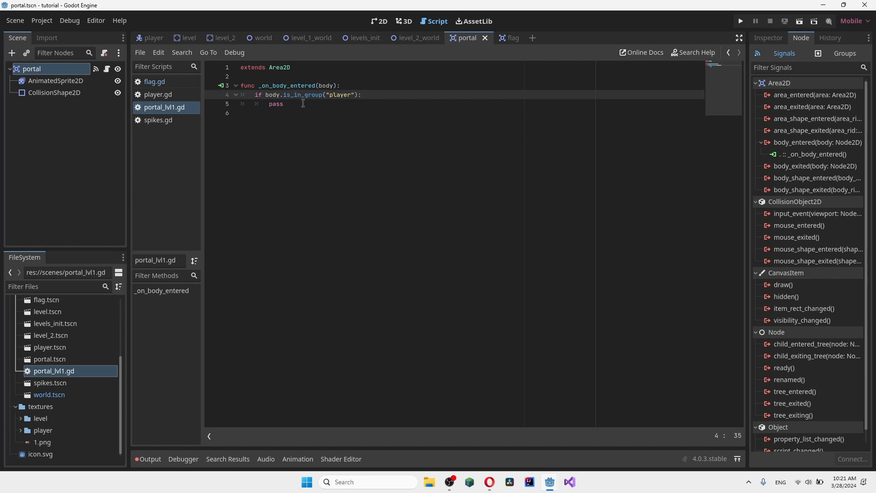
{"action": "left_click_drag", "start_coordinate": [239, 86], "coordinate": [282, 104]}
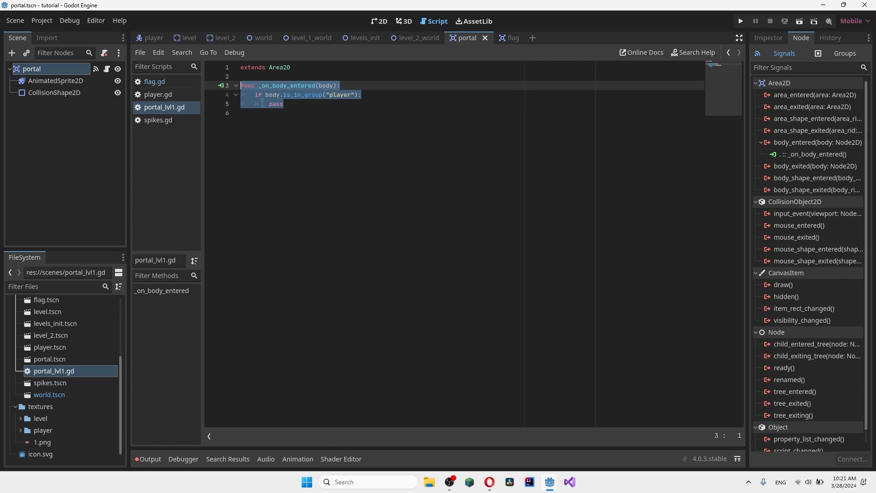
{"action": "left_click", "coordinate": [276, 104]}
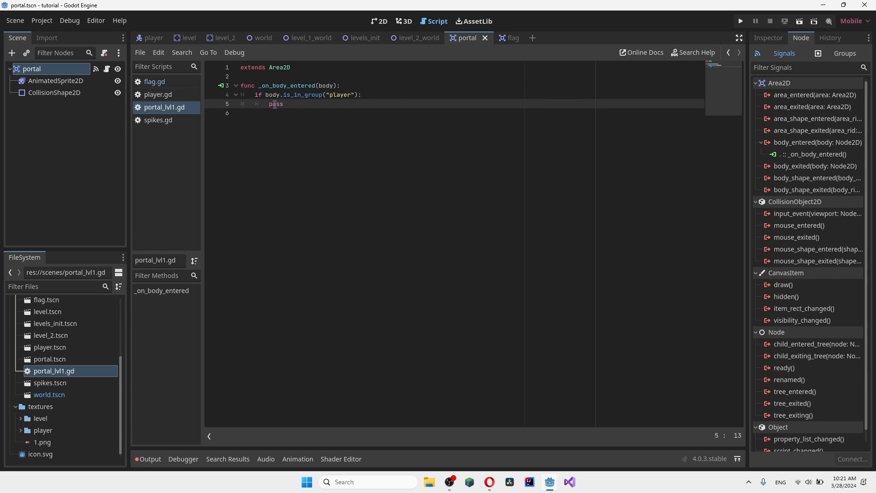
{"action": "double_click", "coordinate": [276, 104]}
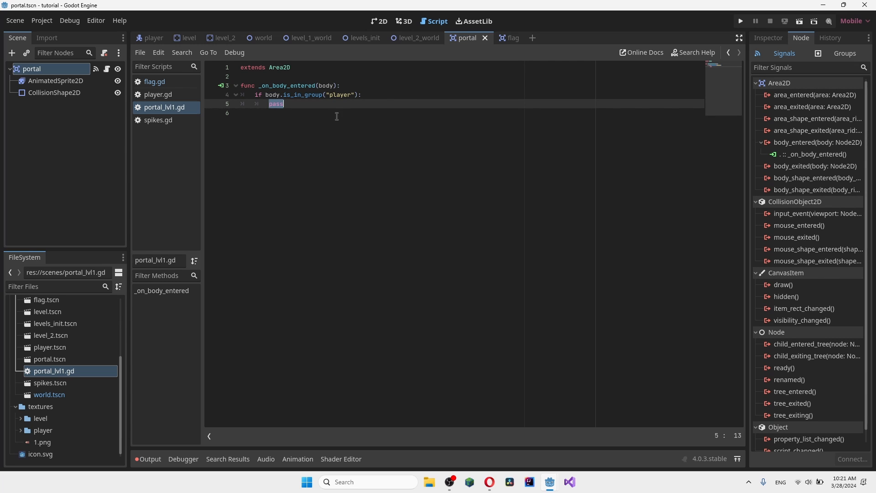
{"action": "mouse_move", "coordinate": [332, 120]}
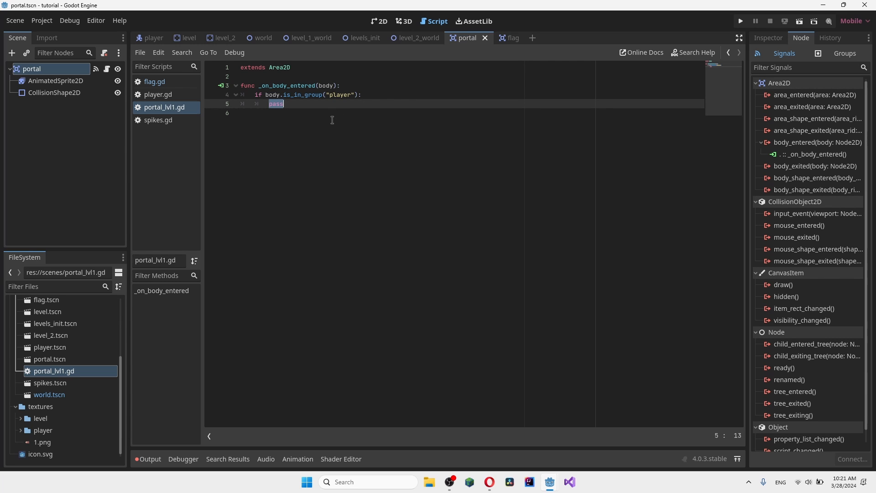
{"action": "mouse_move", "coordinate": [281, 134]}
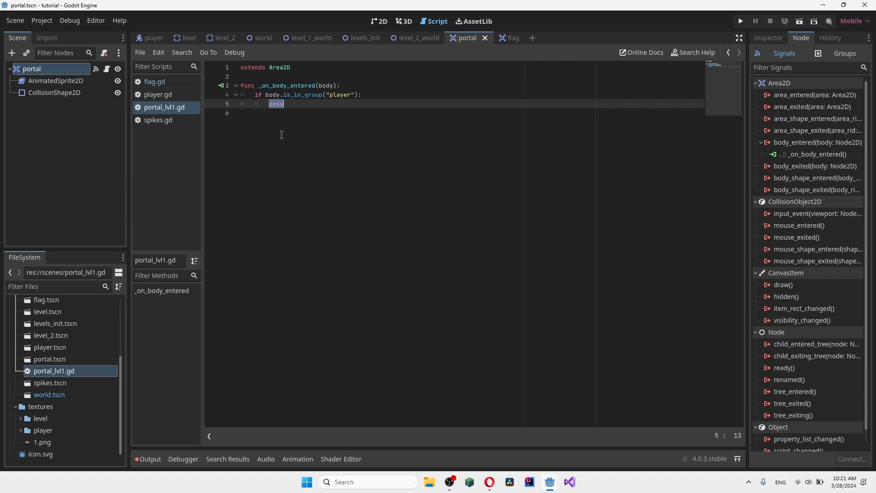
- Write get_tree().change_scene_to_file("res://scenes/levels/level_2_world.tscn") in its place
{"action": "type", "text": "get_tree"}
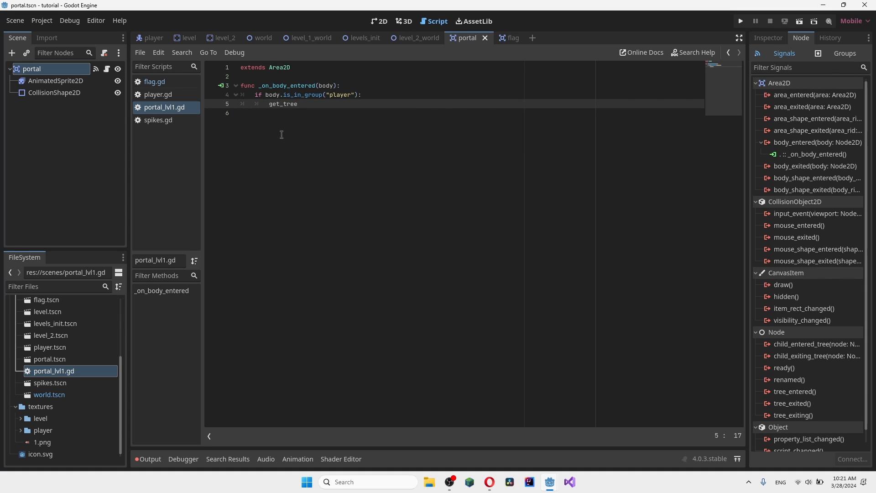
{"action": "type", "text": ".ch"}
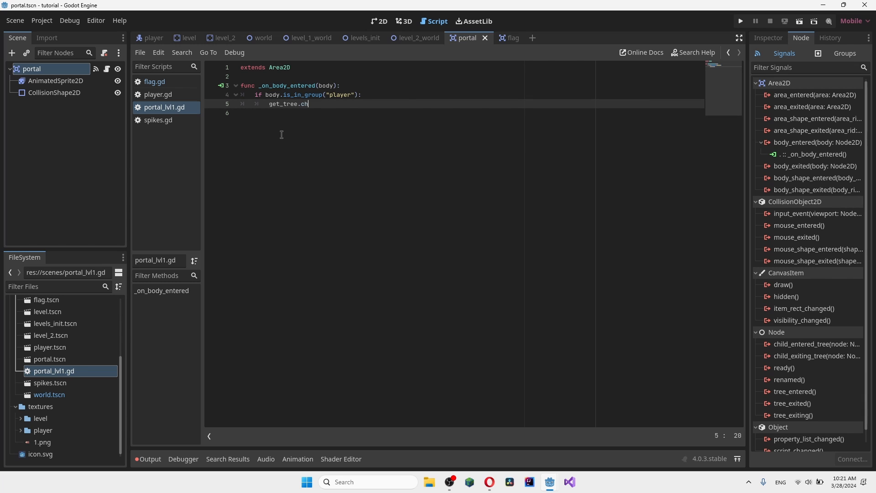
{"action": "type", "text": "ange_s"}
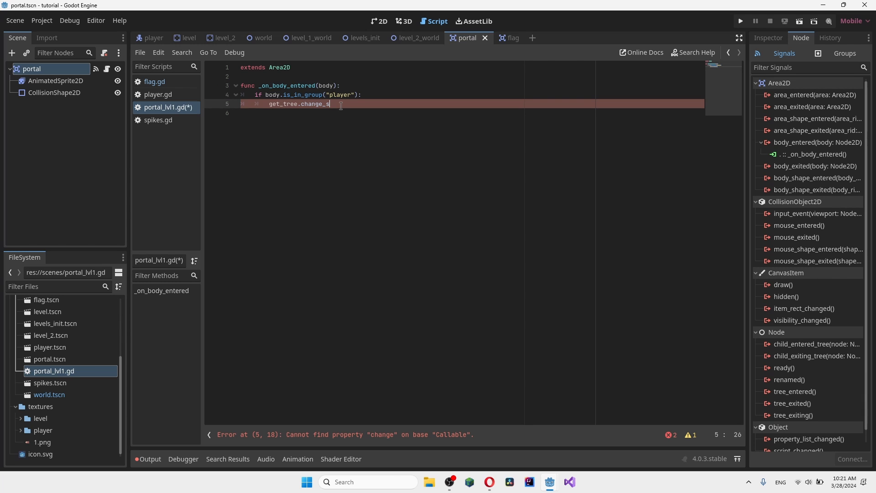
{"action": "type", "text": "cene_t"}
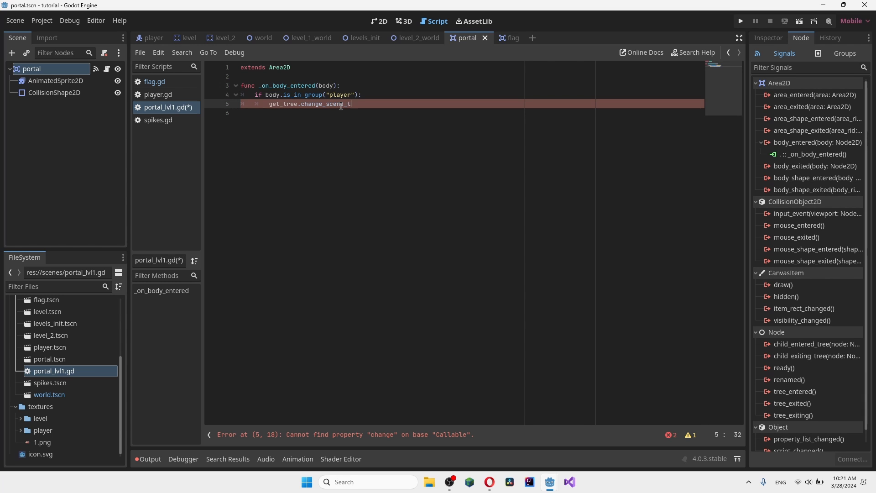
{"action": "type", "text": "o_targ"}
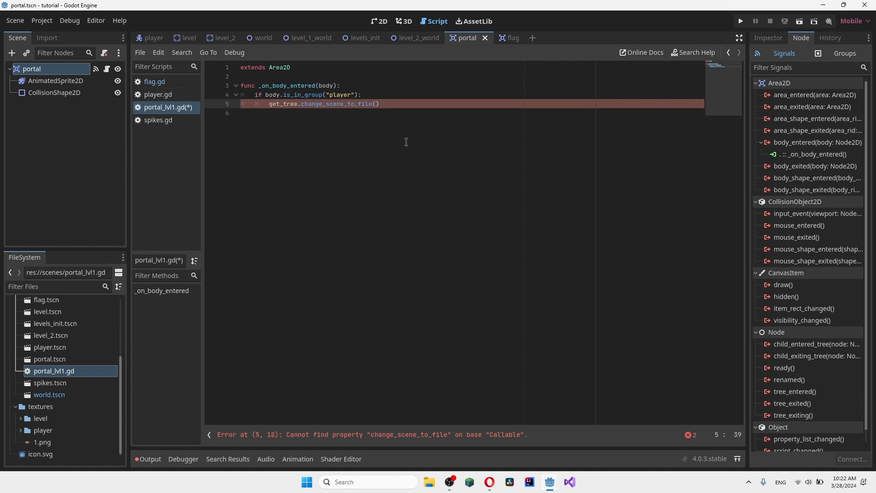
{"action": "type", "text": "\"\""}
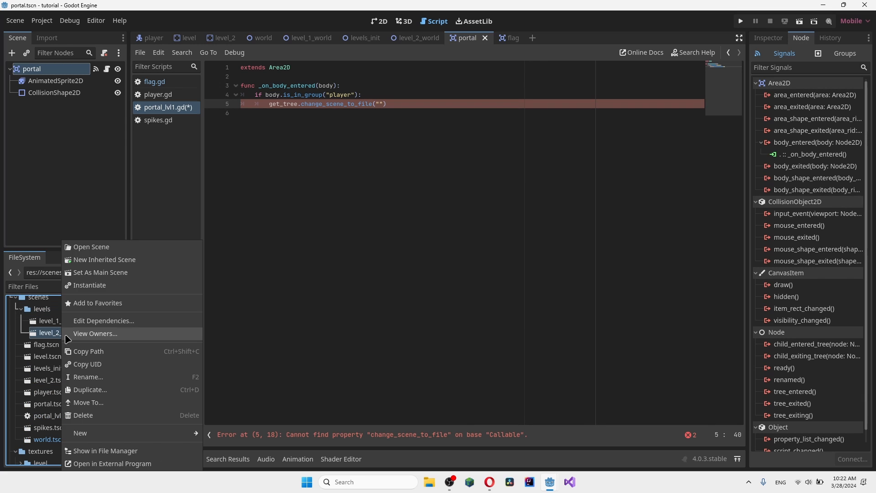
{"action": "mouse_move", "coordinate": [105, 403]}
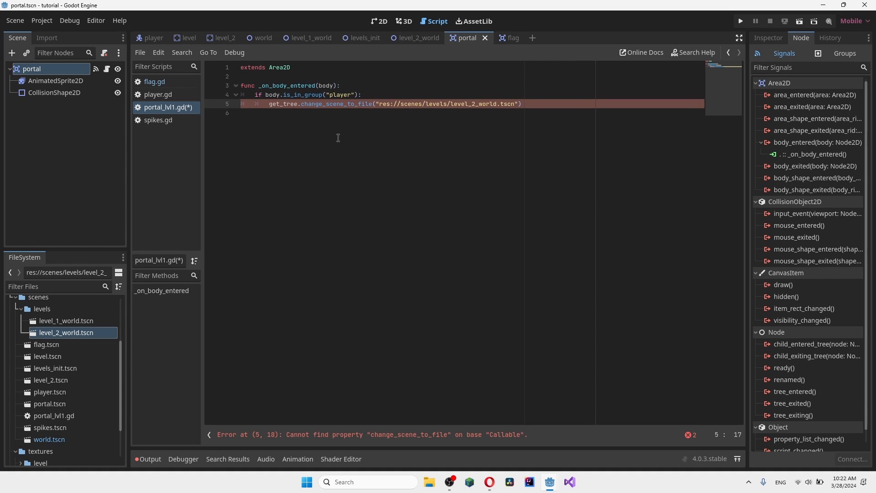
{"action": "type", "text": "()"}
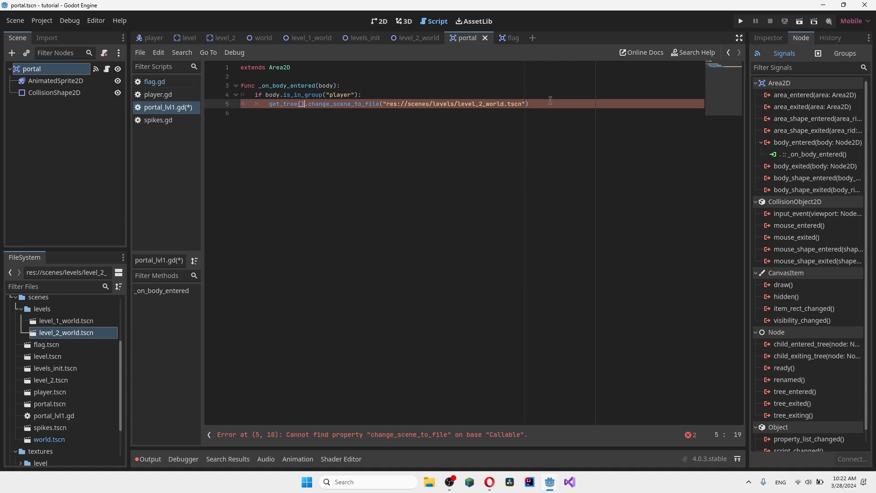
{"action": "left_click", "coordinate": [528, 103]}
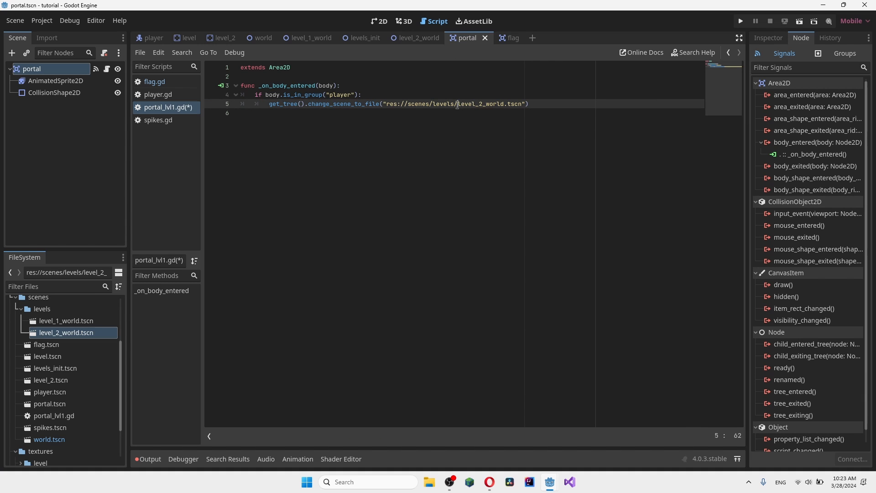
{"action": "mouse_move", "coordinate": [437, 58]}
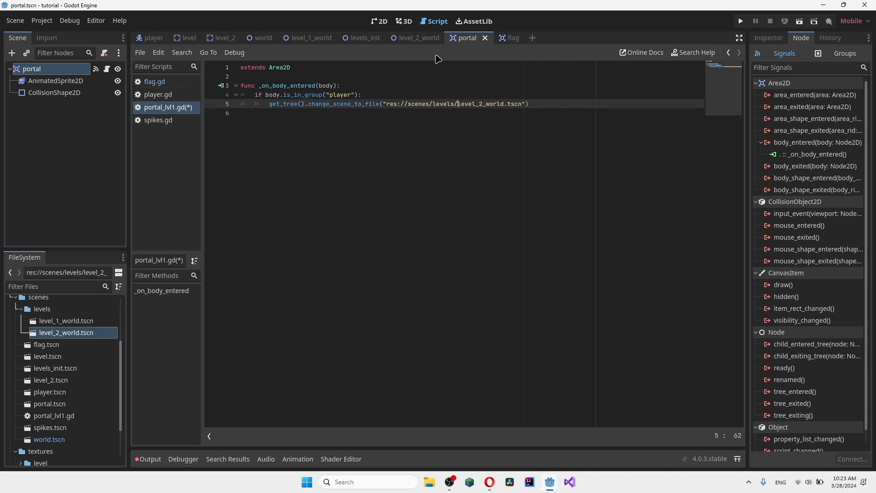
- Place portal.tscn on level_1_world's last platform, save, test-run and stop the game
{"action": "left_click", "coordinate": [310, 38]}
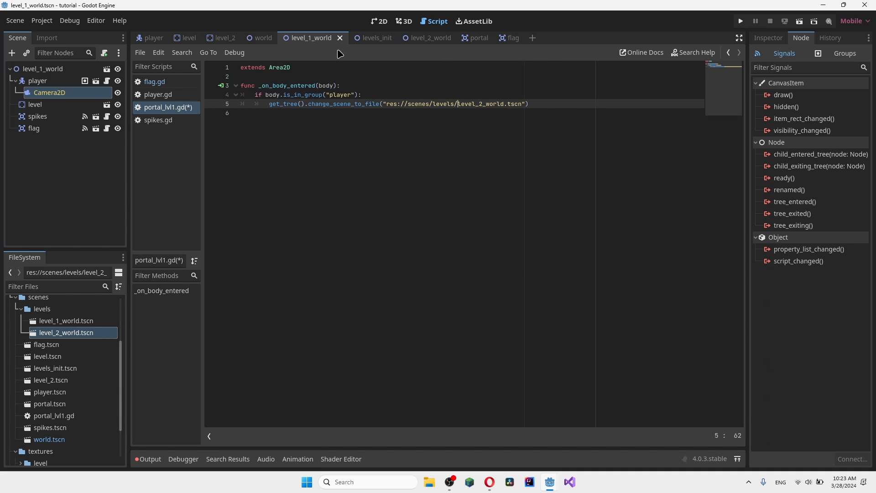
{"action": "left_click", "coordinate": [380, 21]}
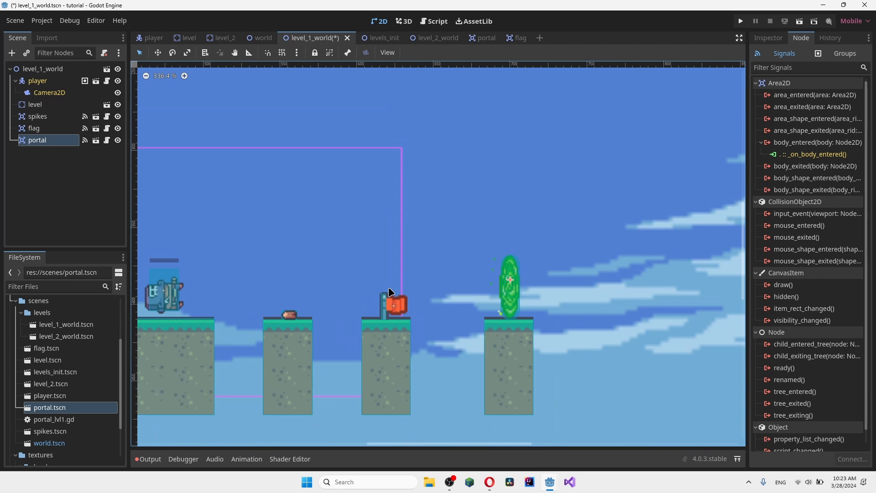
{"action": "key", "text": "ctrl+s"}
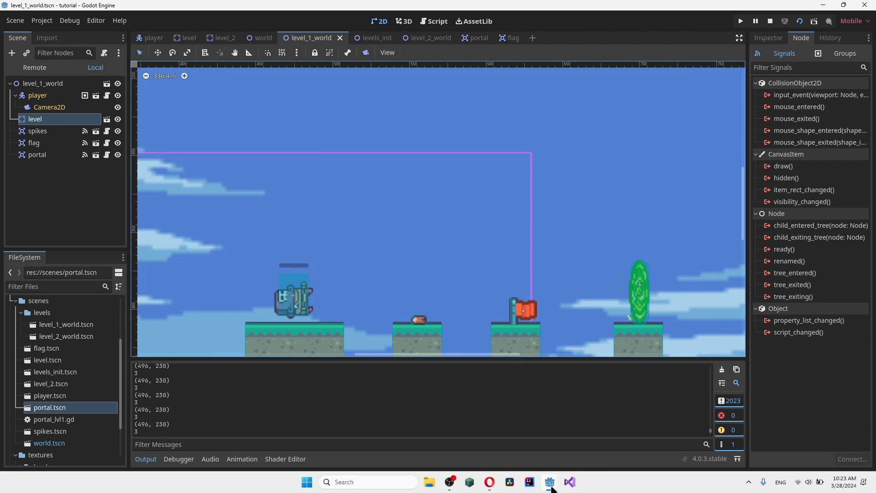
{"action": "left_click", "coordinate": [769, 21]}
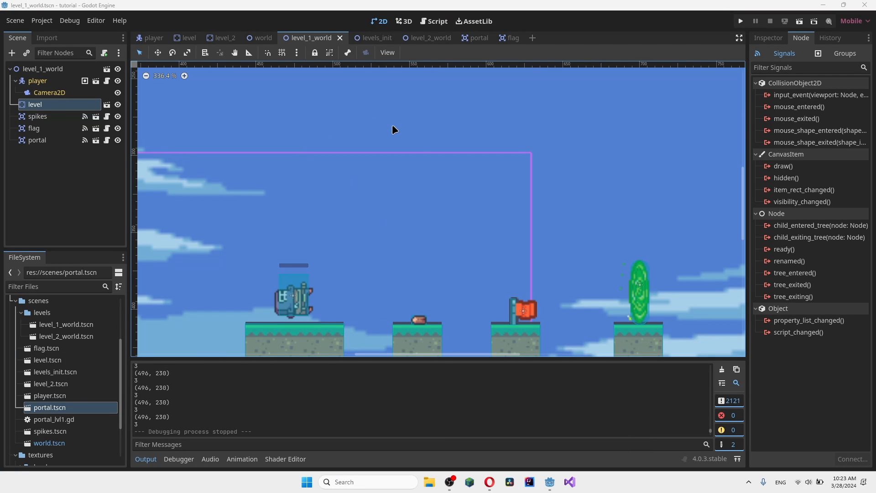
{"action": "mouse_move", "coordinate": [504, 49]}
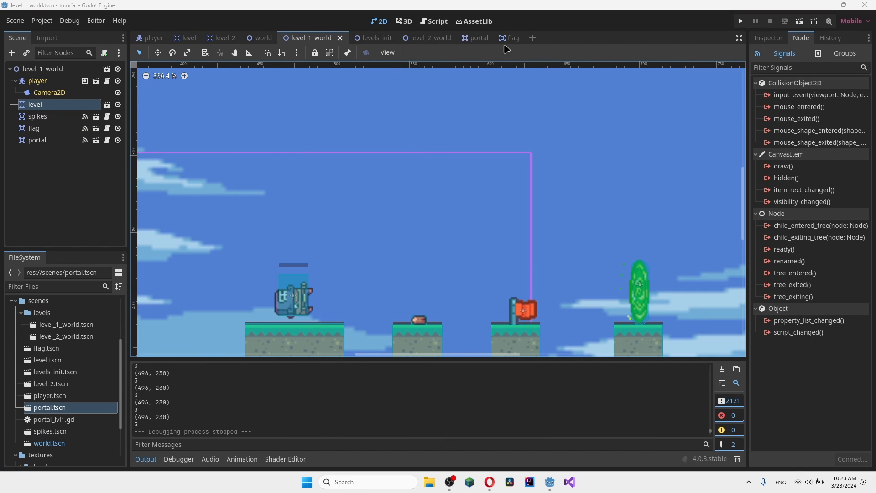
{"action": "left_click", "coordinate": [467, 38]}
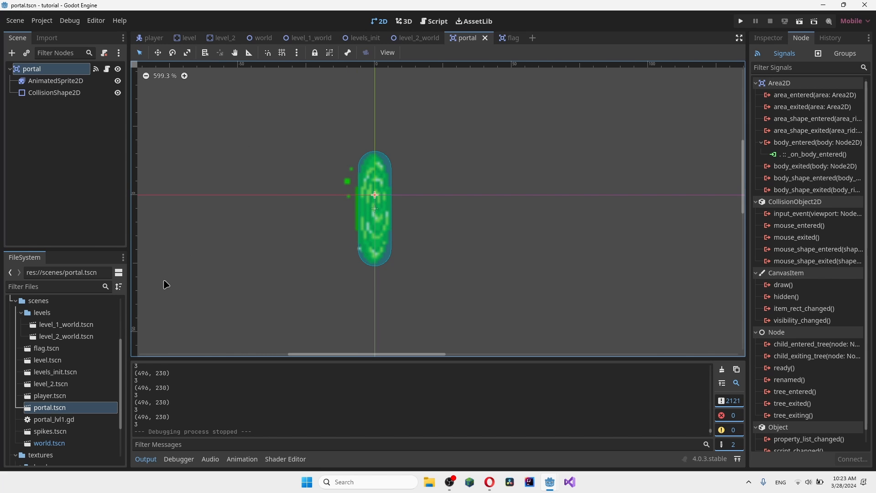
{"action": "left_click", "coordinate": [54, 419]}
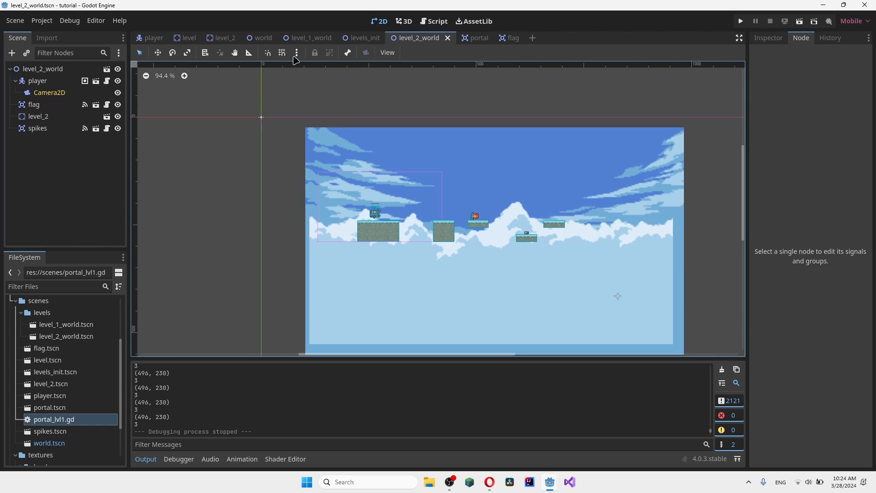
{"action": "left_click", "coordinate": [307, 37]}
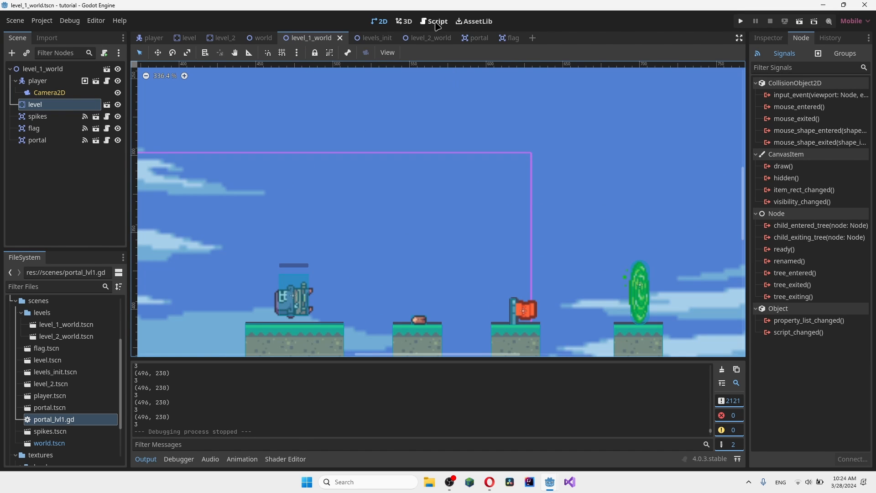
{"action": "left_click", "coordinate": [436, 21]}
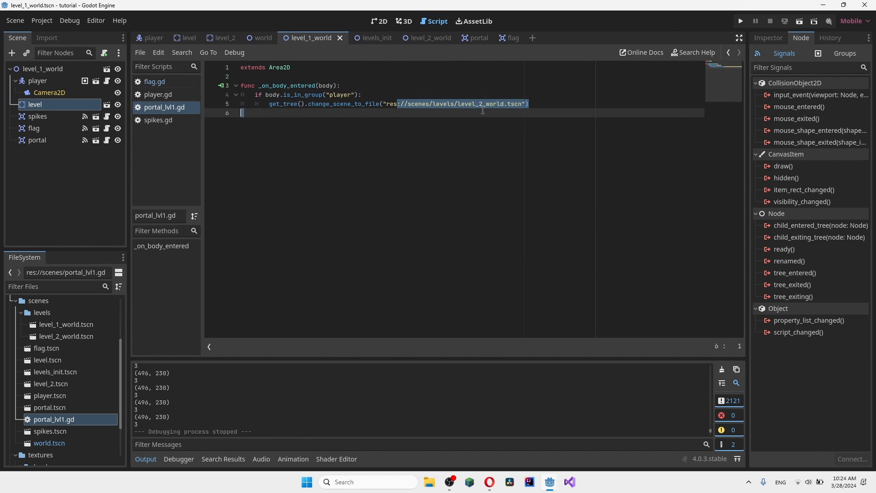
{"action": "left_click", "coordinate": [385, 181]}
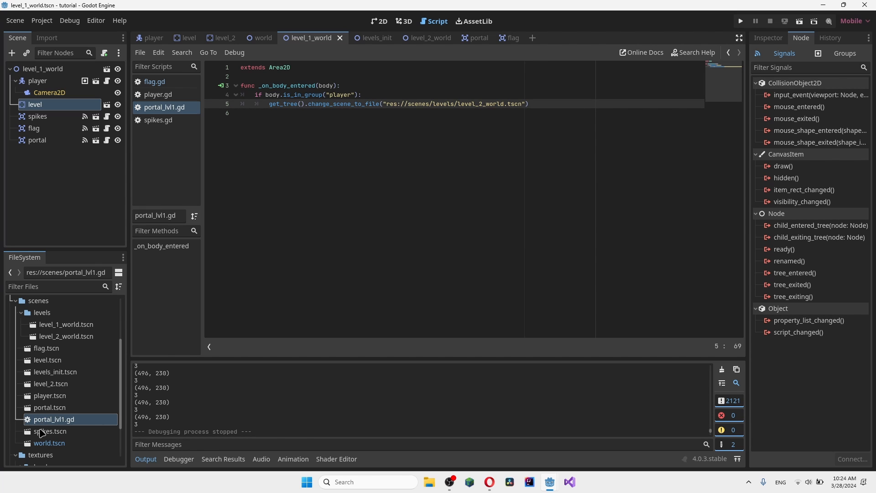
{"action": "mouse_move", "coordinate": [50, 420]}
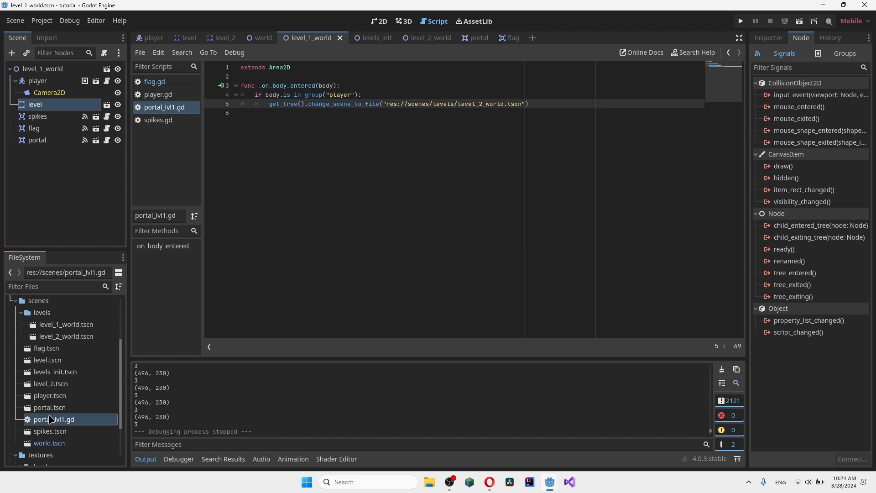
{"action": "mouse_move", "coordinate": [220, 110]}
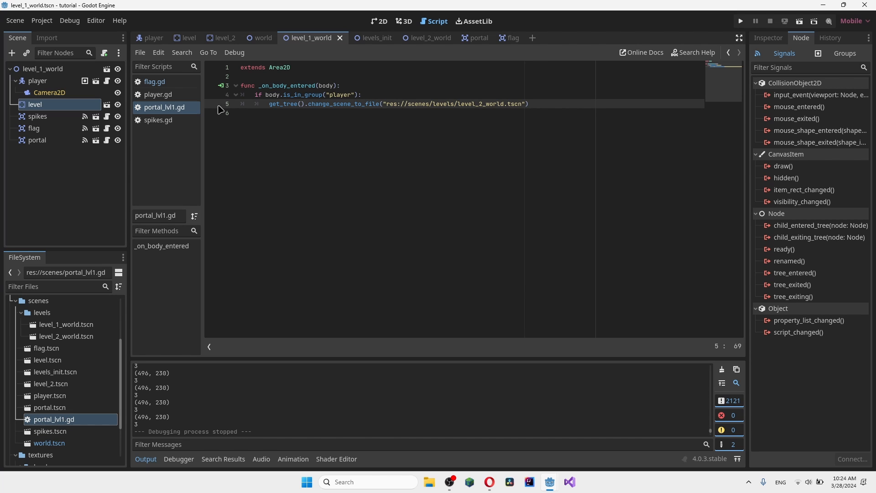
{"action": "mouse_move", "coordinate": [489, 115]}
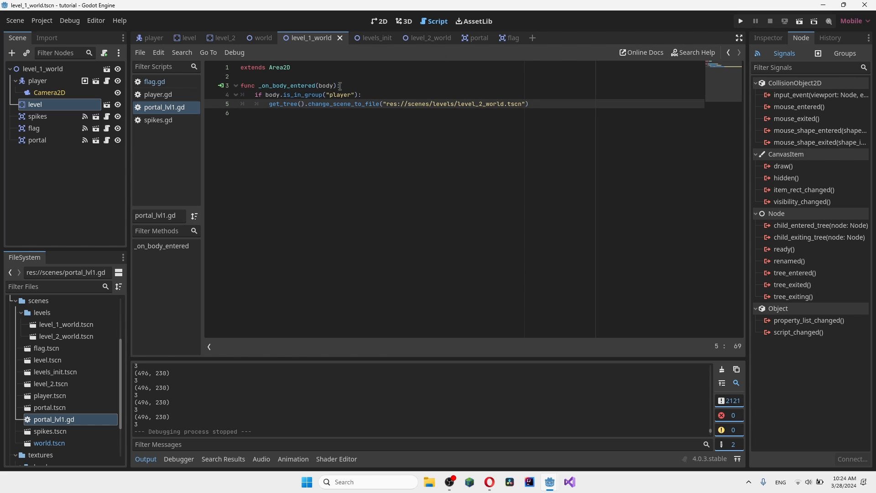
{"action": "mouse_move", "coordinate": [49, 88]}
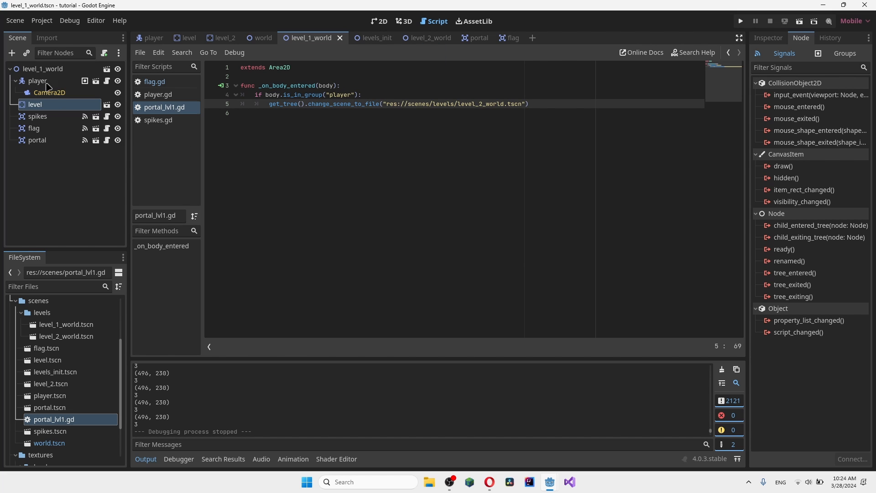
{"action": "left_click", "coordinate": [466, 38]}
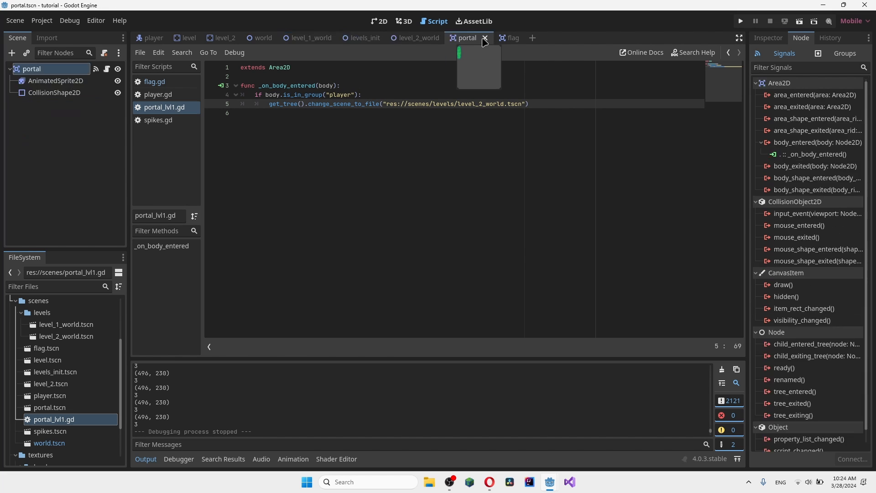
{"action": "left_click", "coordinate": [378, 21]}
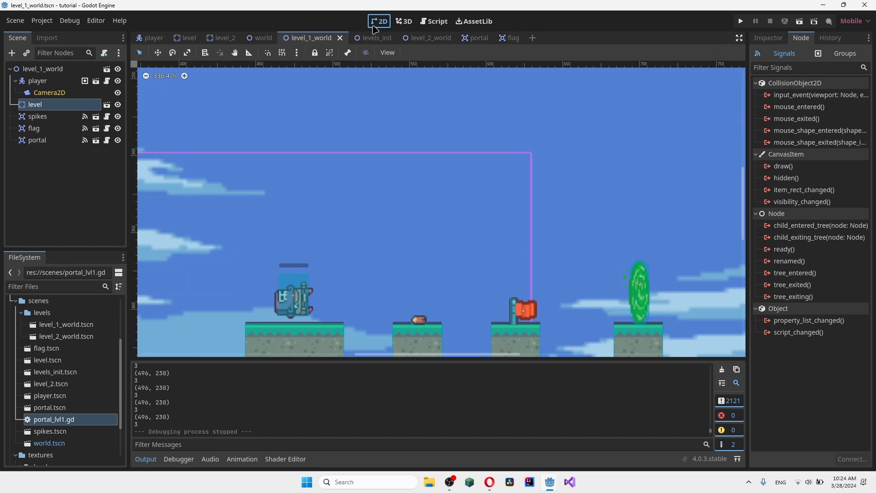
- Replace the portal node's script by loading the existing portal_lvl1.gd via its copied path
{"action": "left_click", "coordinate": [36, 140]}
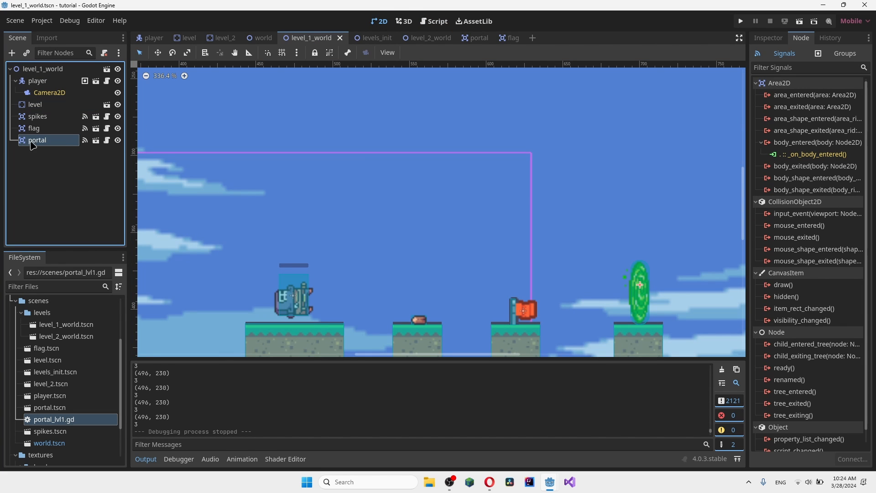
{"action": "mouse_move", "coordinate": [105, 55]}
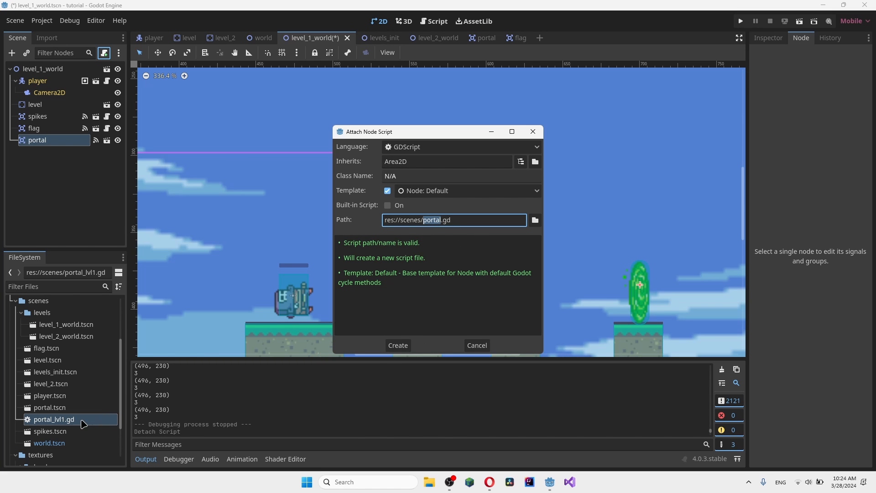
{"action": "right_click", "coordinate": [54, 419]}
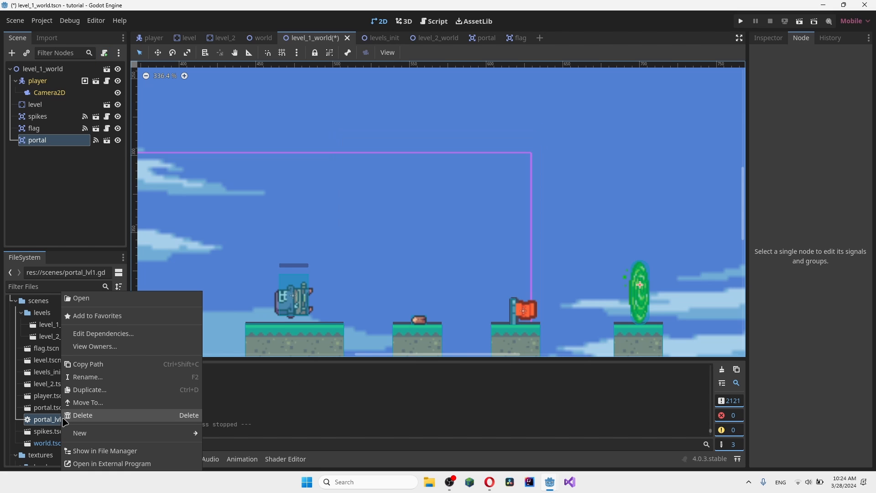
{"action": "left_click", "coordinate": [46, 360]}
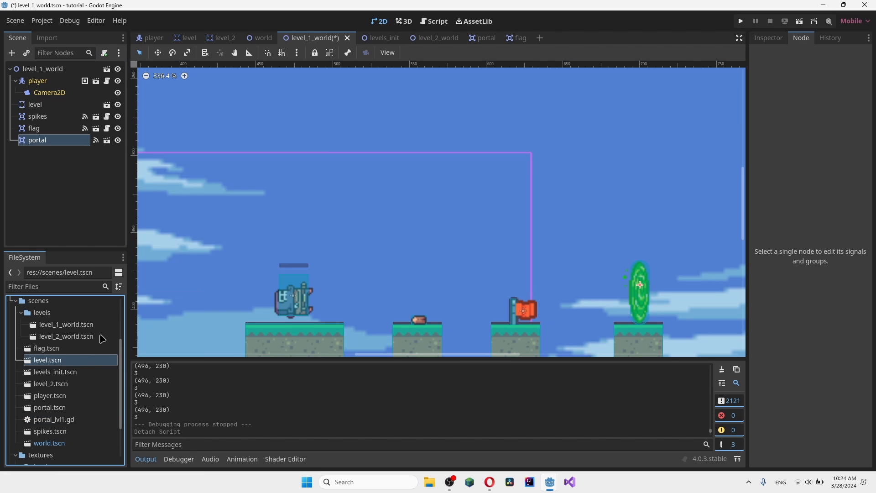
{"action": "left_click", "coordinate": [104, 53]}
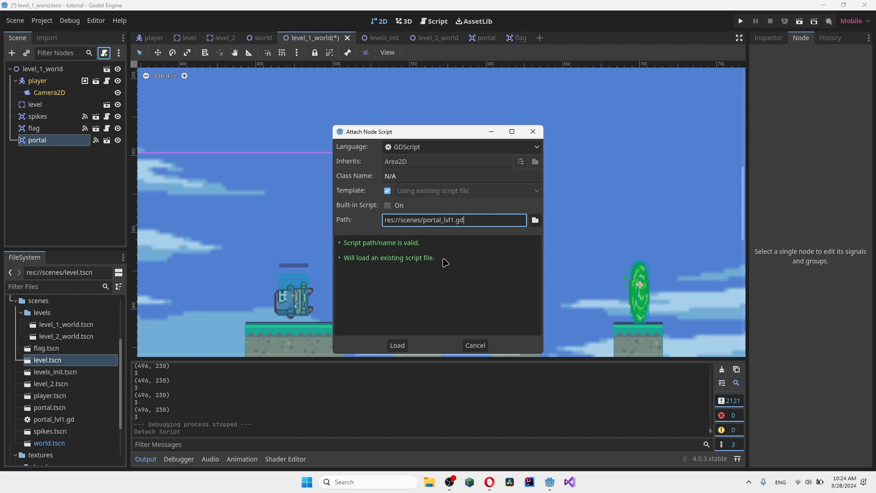
{"action": "mouse_move", "coordinate": [375, 257]}
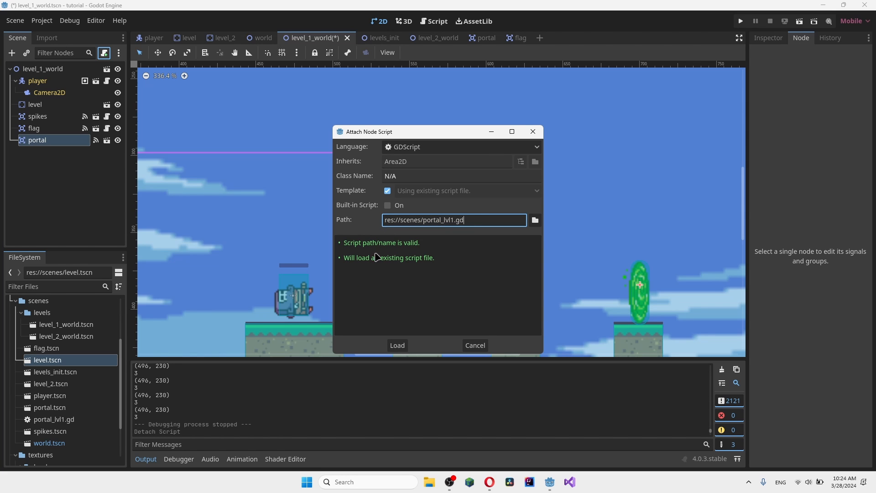
{"action": "left_click", "coordinate": [397, 345]}
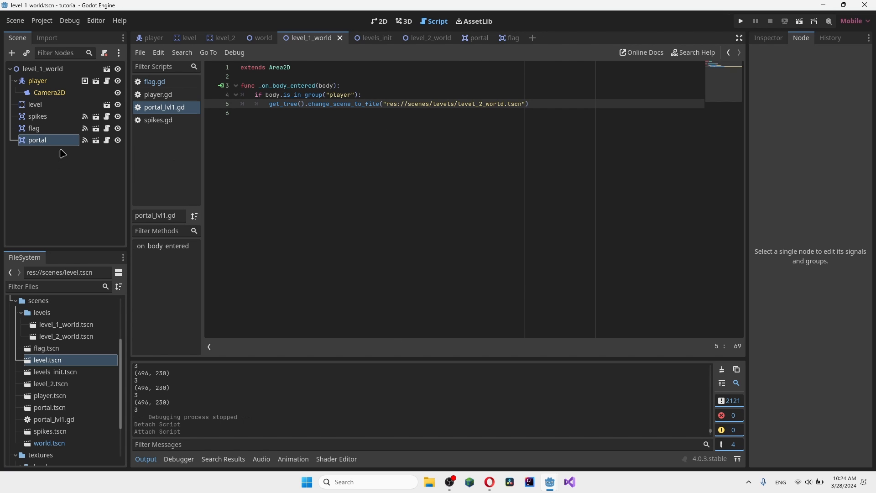
- Return to the 2D view of level_1_world showing player, flag and portal
{"action": "scroll", "scroll_direction": "down", "scroll_amount": 3}
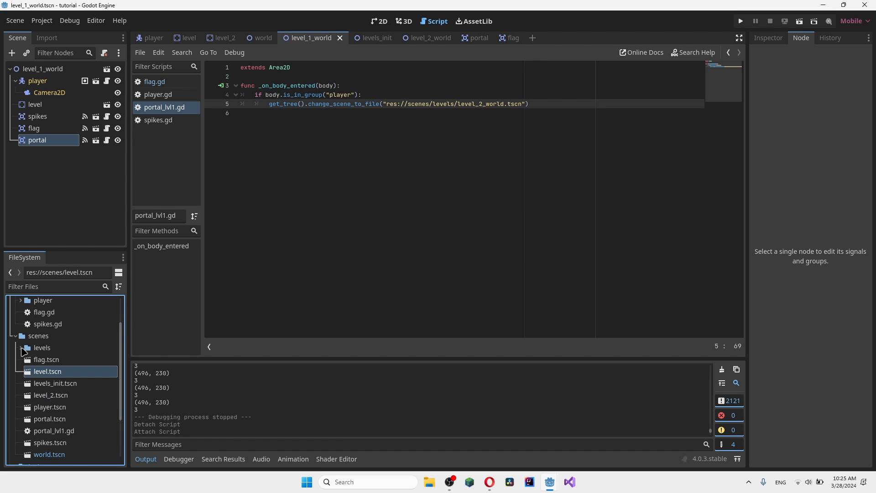
{"action": "scroll", "scroll_direction": "down", "scroll_amount": 3}
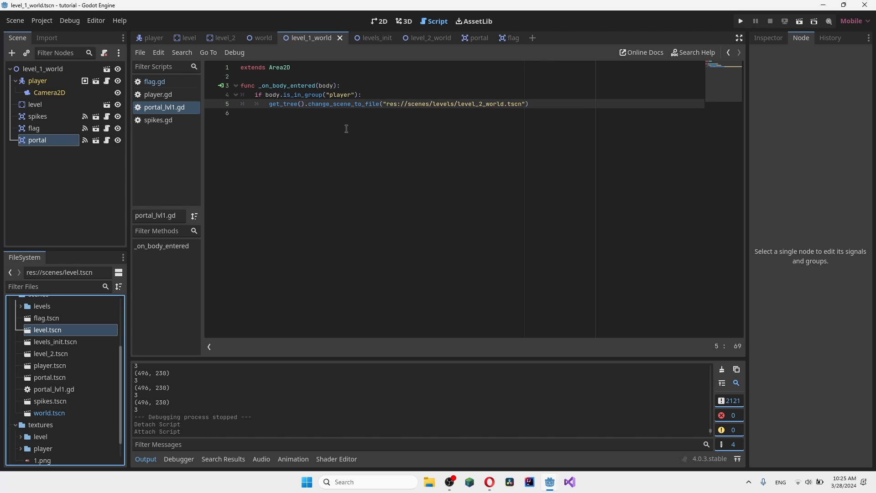
{"action": "mouse_move", "coordinate": [352, 134]}
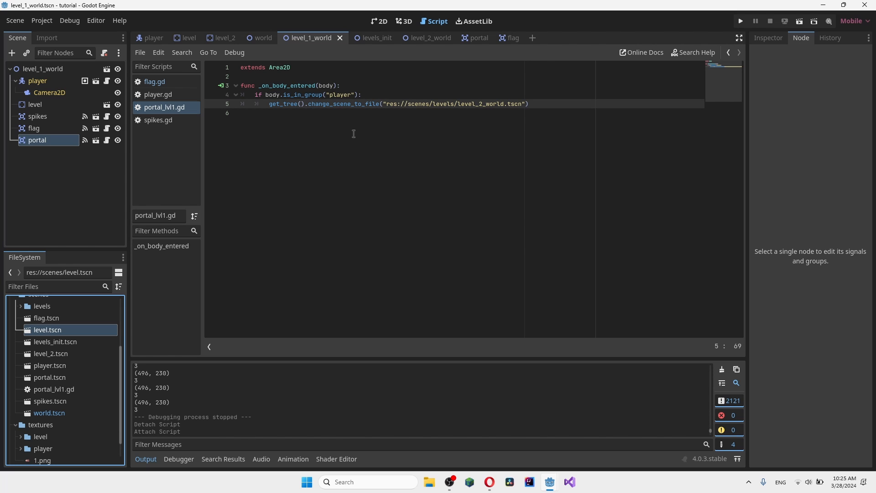
{"action": "mouse_move", "coordinate": [325, 115]}
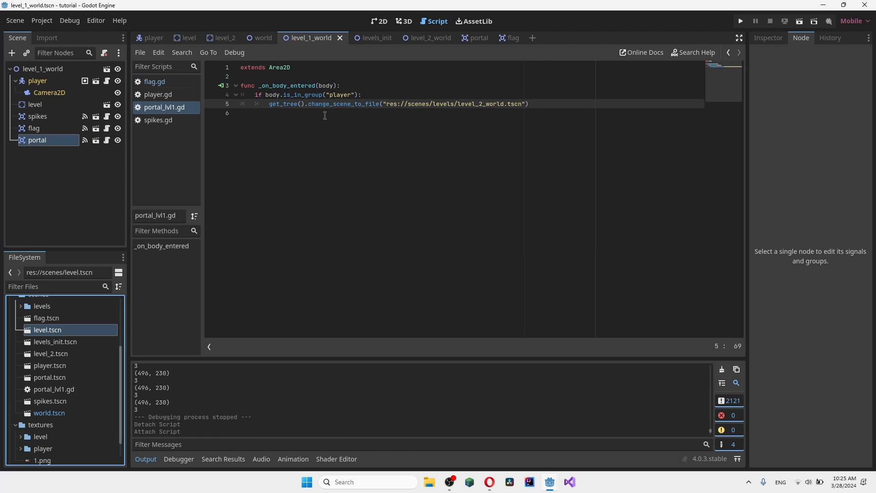
{"action": "left_click", "coordinate": [380, 21]}
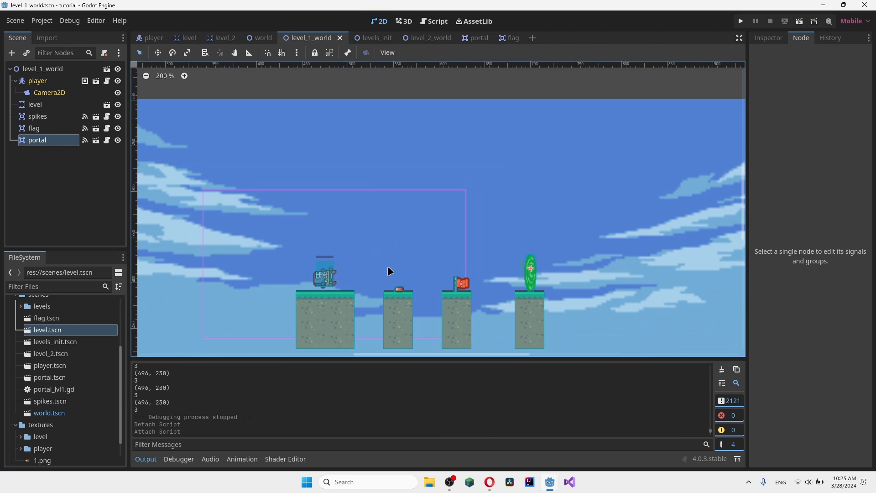